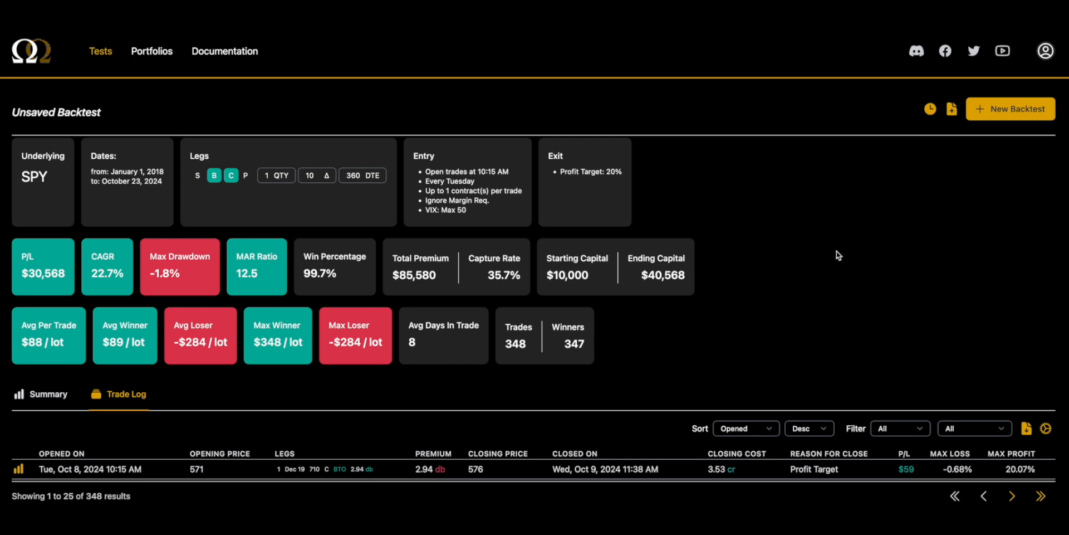
- Scroll the SPY trade log, then switch to the Funds By Date and Annual Metrics summary charts
scroll(down, 3)
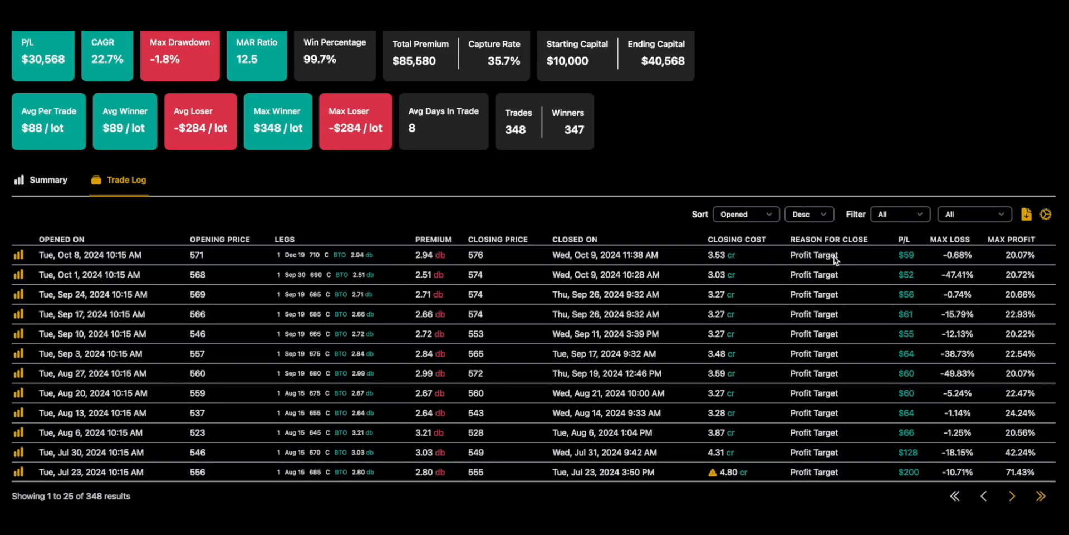
scroll(up, 3)
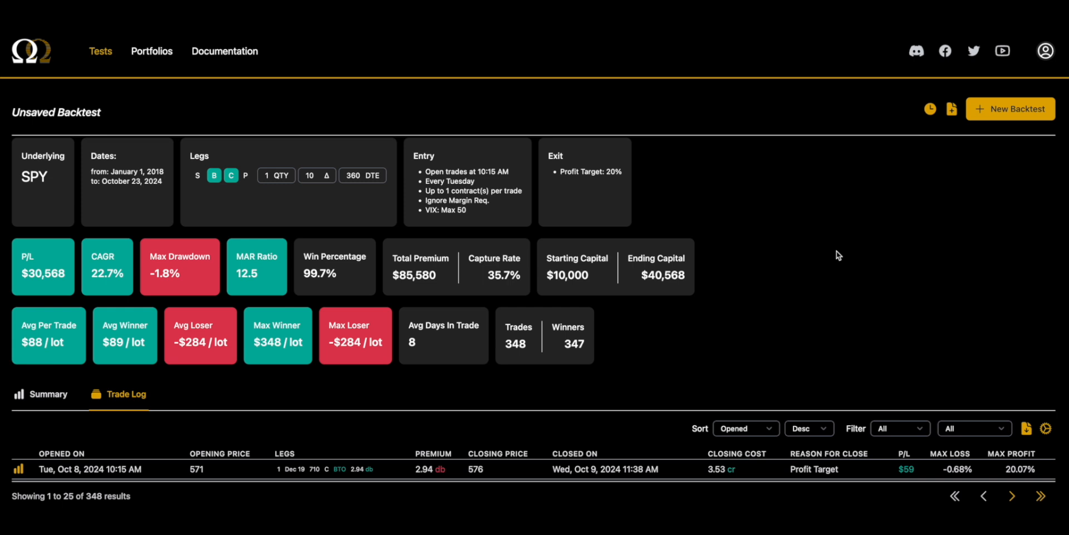
mouse_move(835, 255)
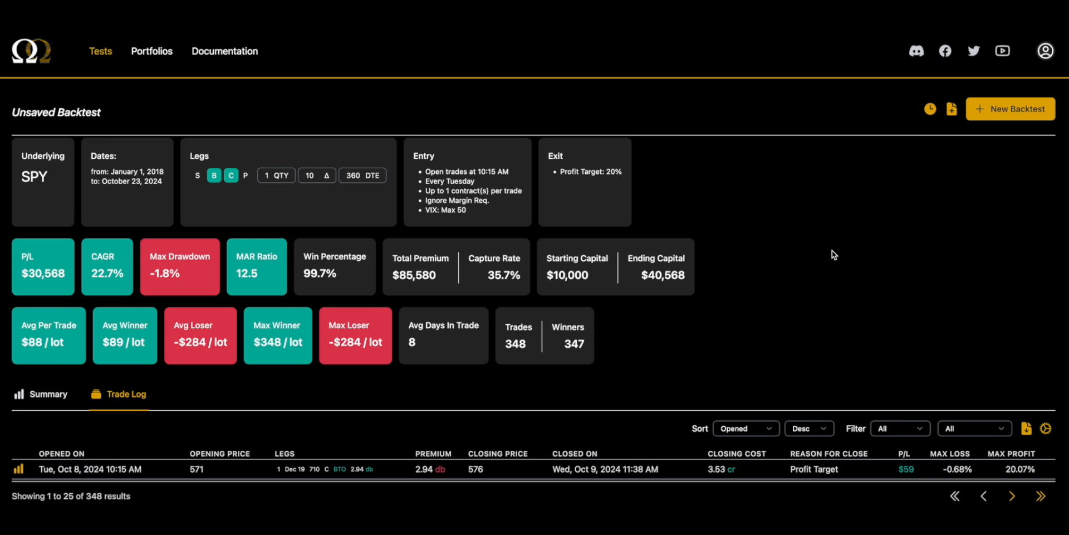
mouse_move(823, 255)
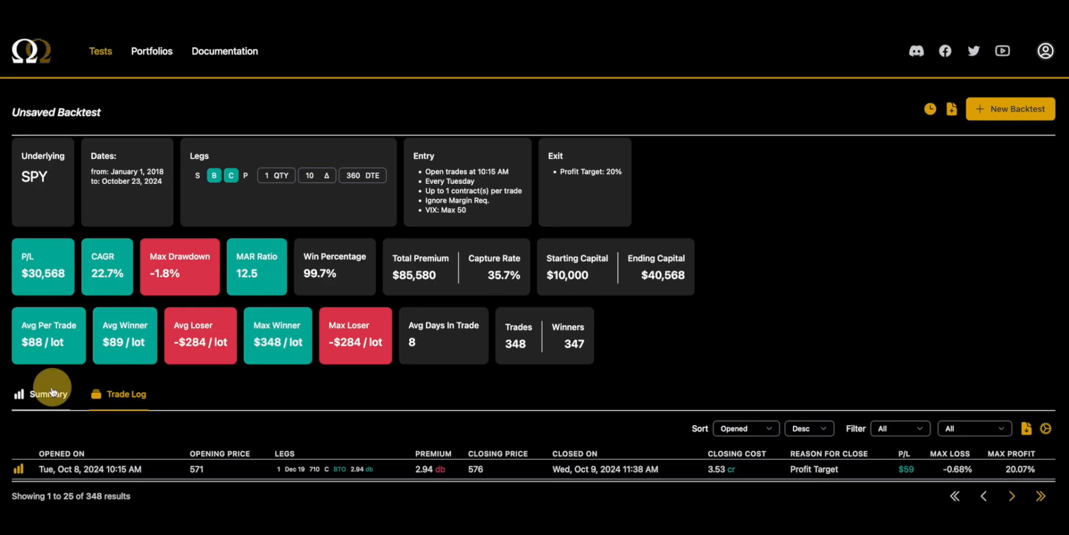
click(40, 394)
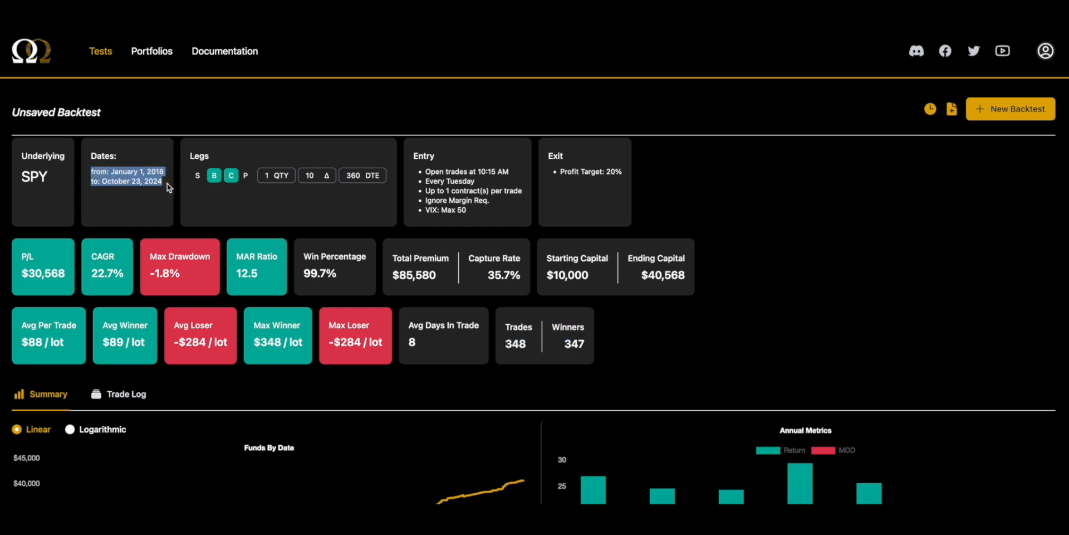
mouse_move(561, 322)
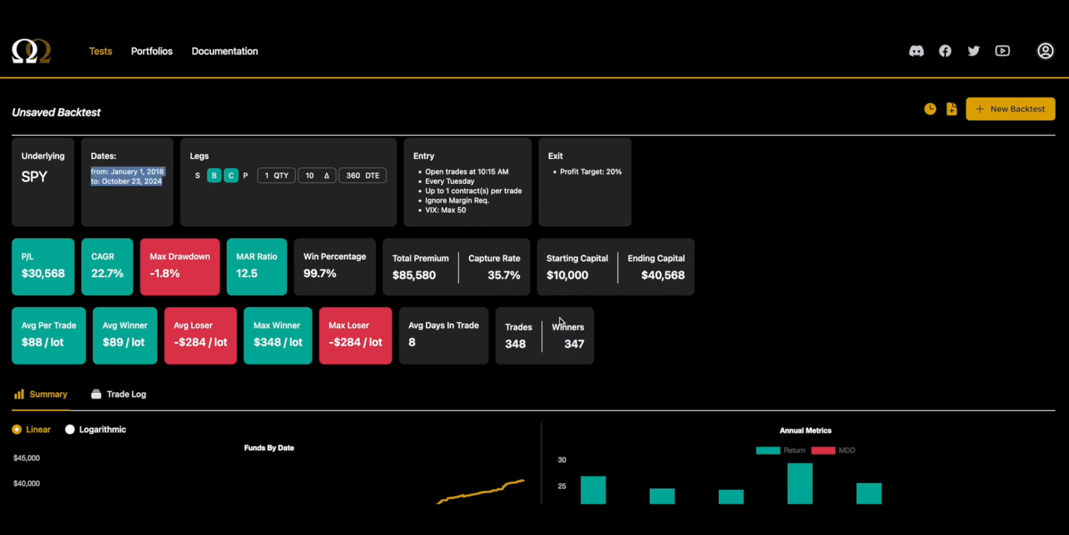
scroll(down, 3)
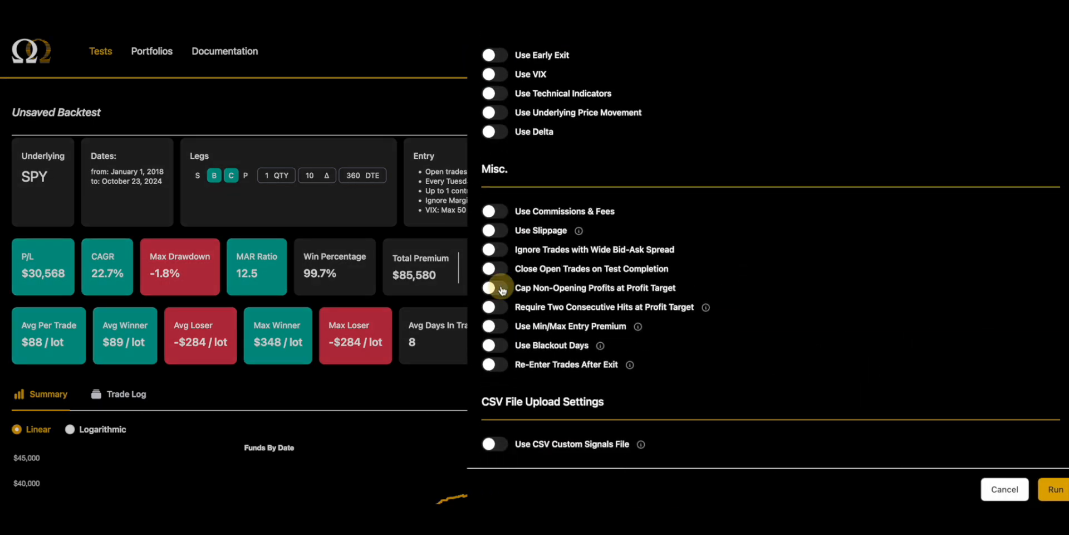
- Enable capping non-opening profits and two consecutive profit-target hits, then rerun the backtest
click(493, 287)
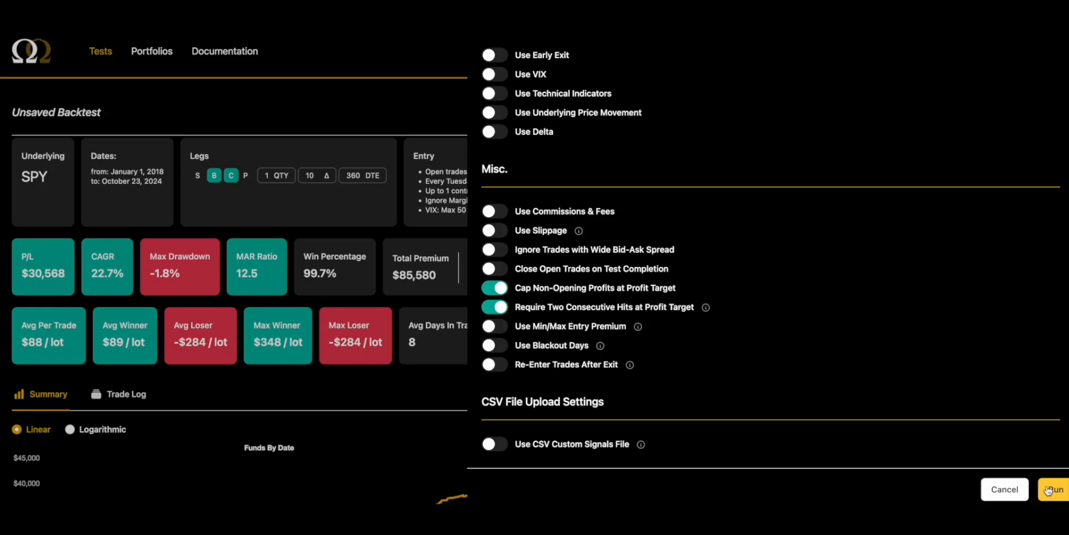
click(1048, 488)
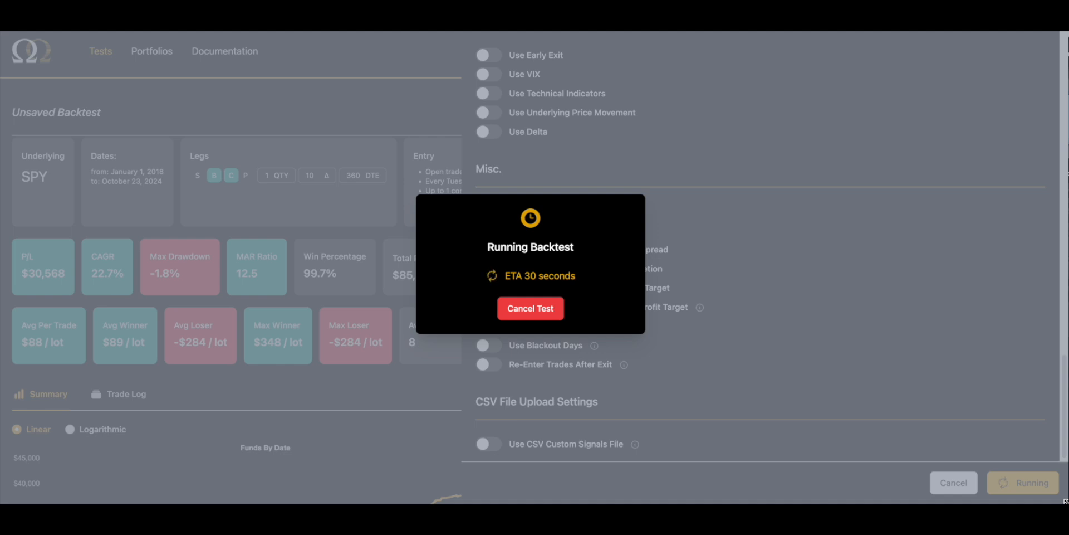
mouse_move(997, 399)
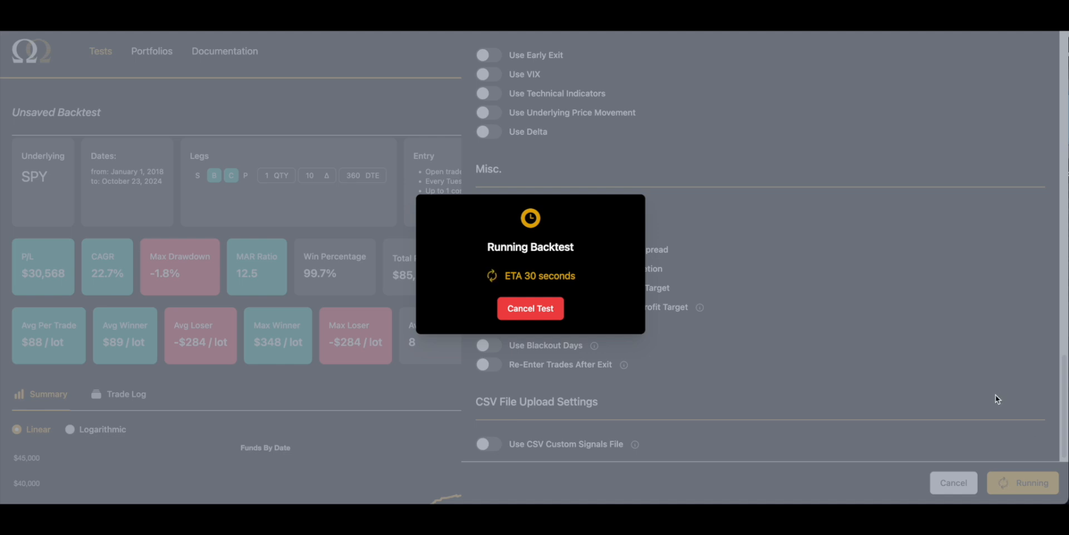
mouse_move(981, 400)
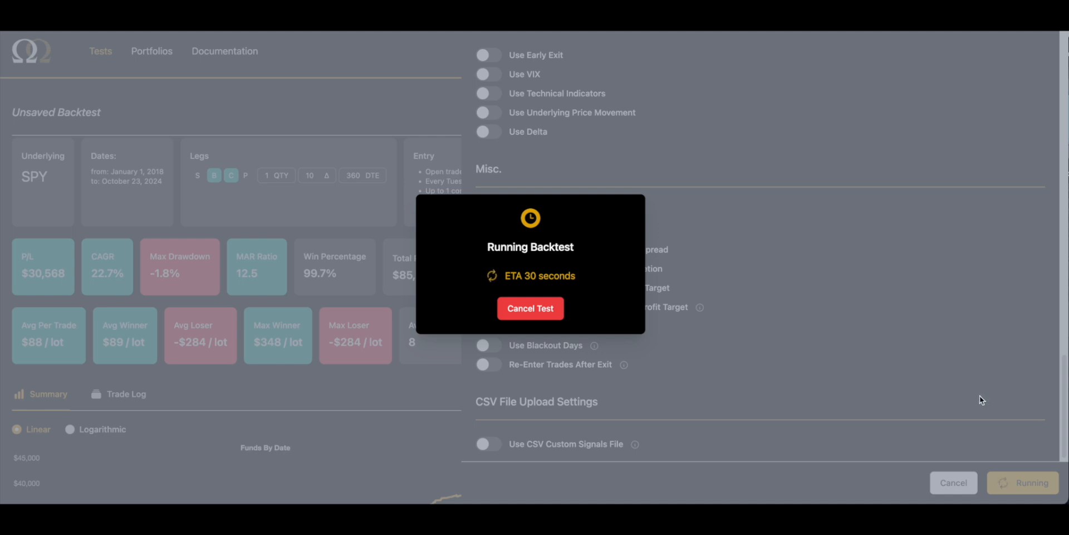
mouse_move(985, 397)
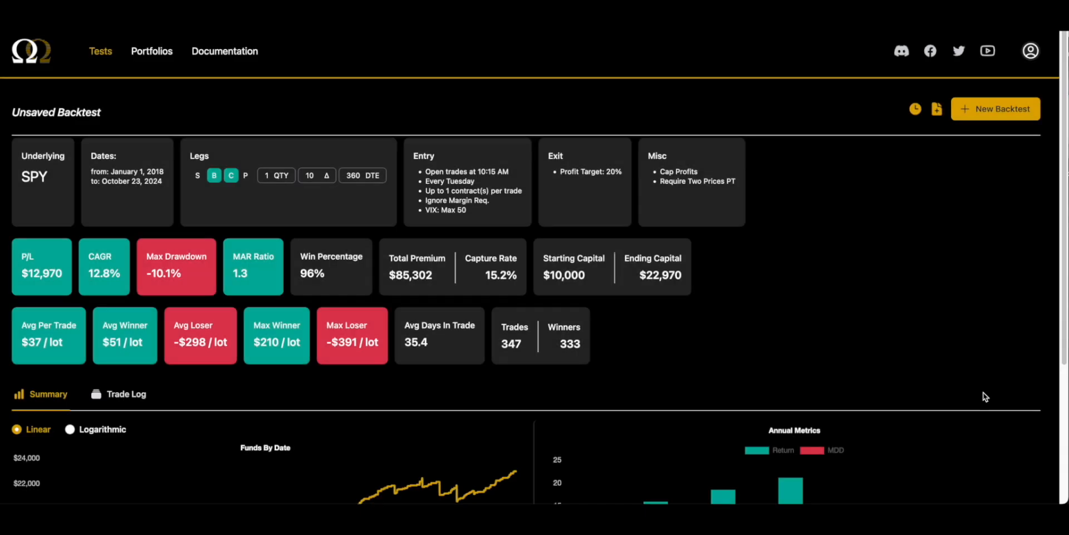
scroll(down, 3)
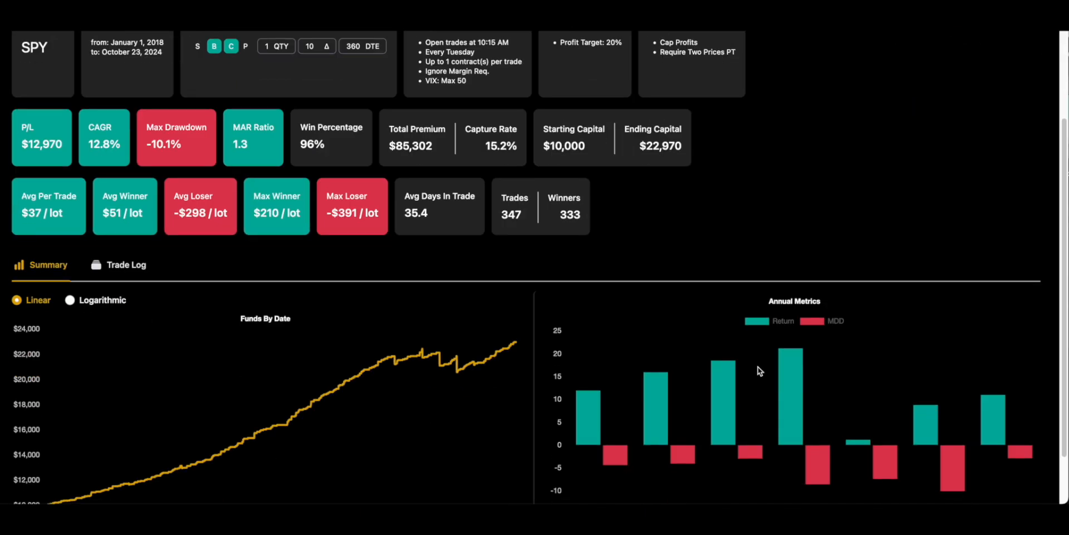
scroll(down, 3)
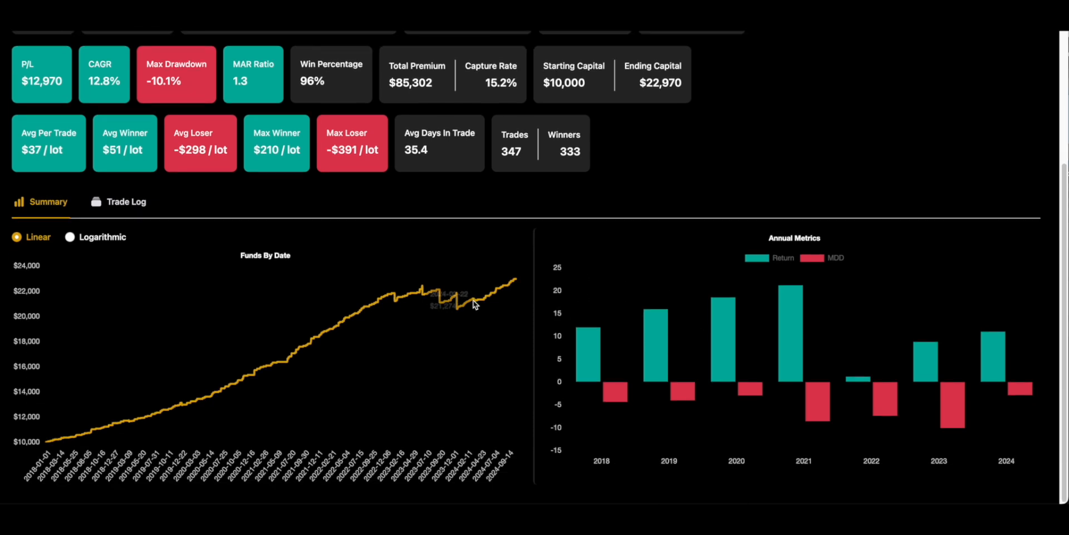
scroll(down, 3)
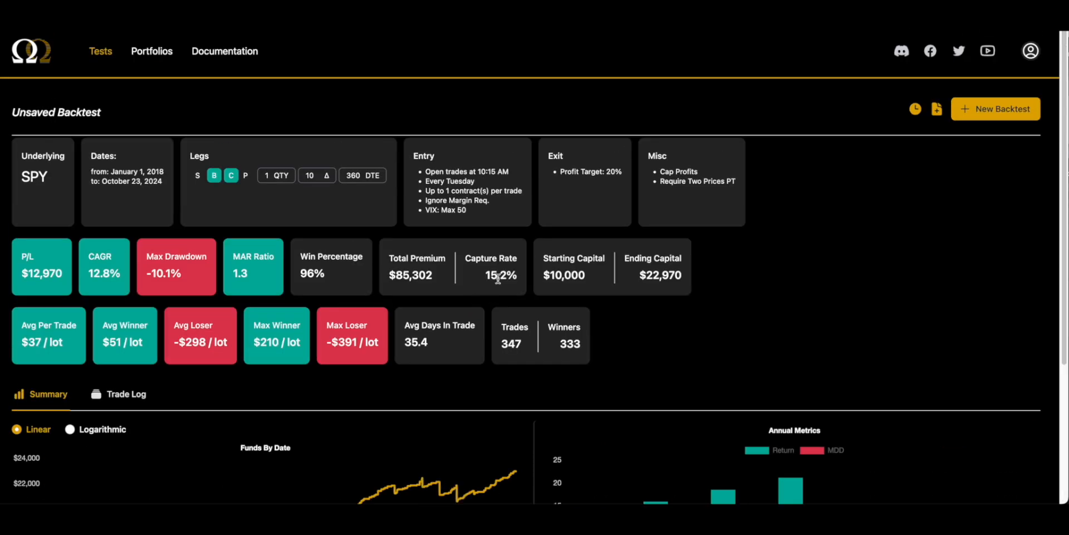
mouse_move(569, 288)
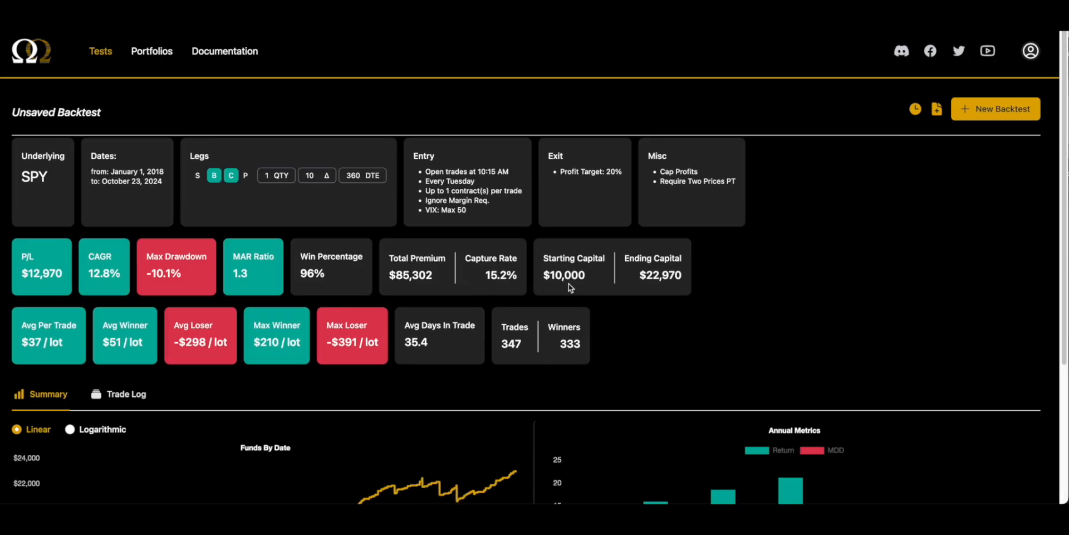
- Rerun the backtest with 100000 starting funds, no contract limit and 0.75% margin per trade
click(995, 108)
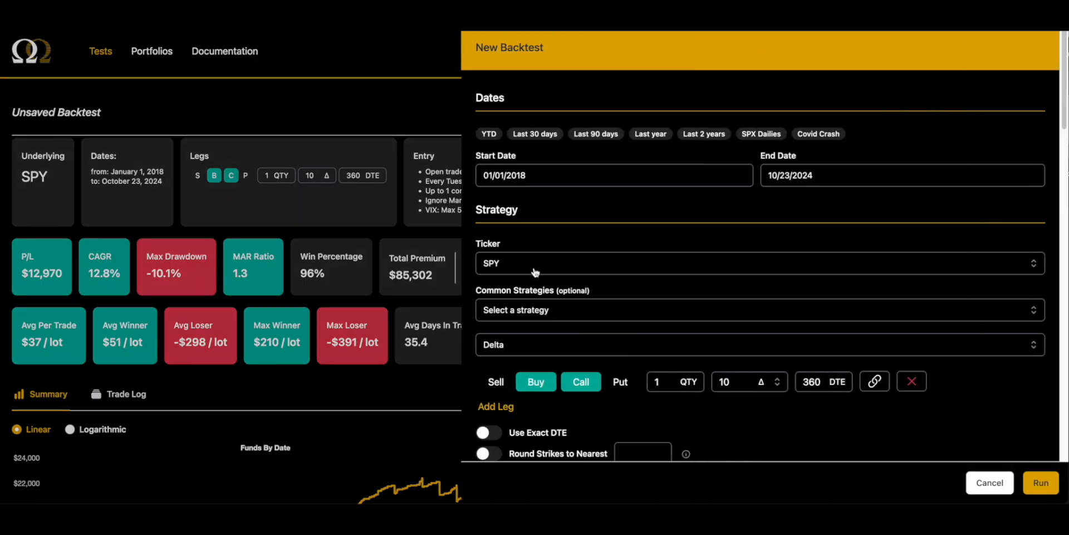
scroll(down, 3)
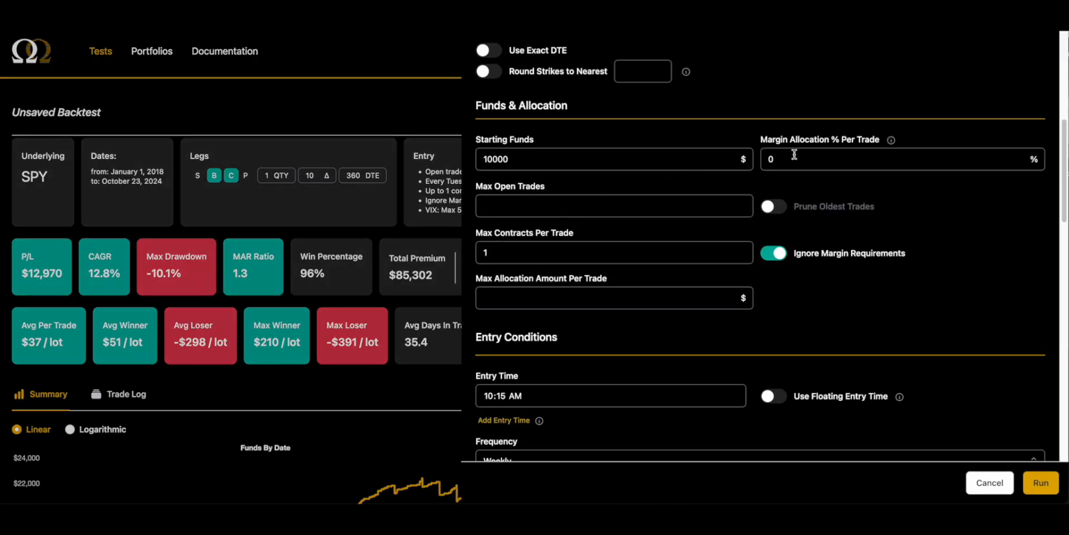
click(900, 159)
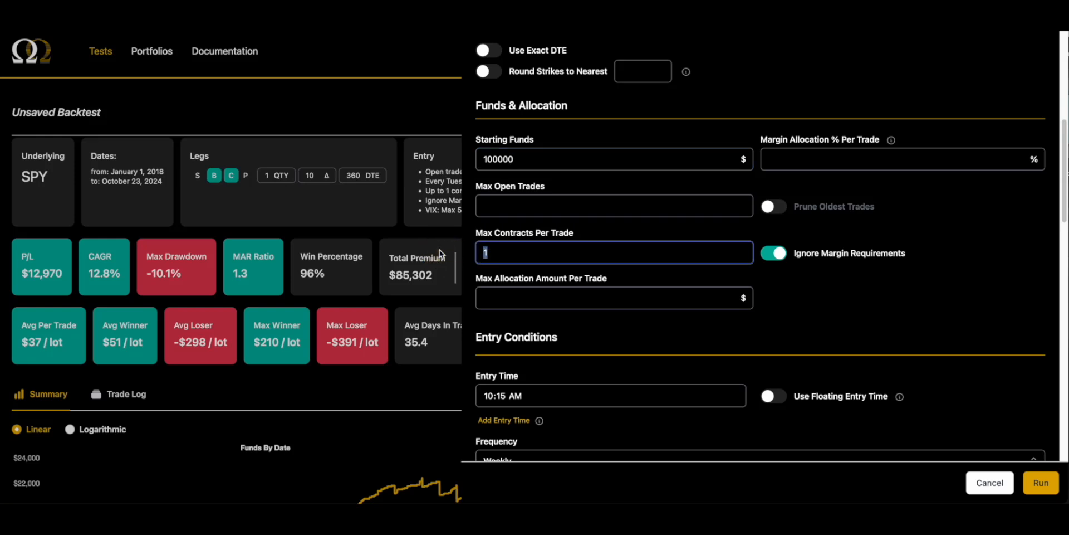
click(772, 253)
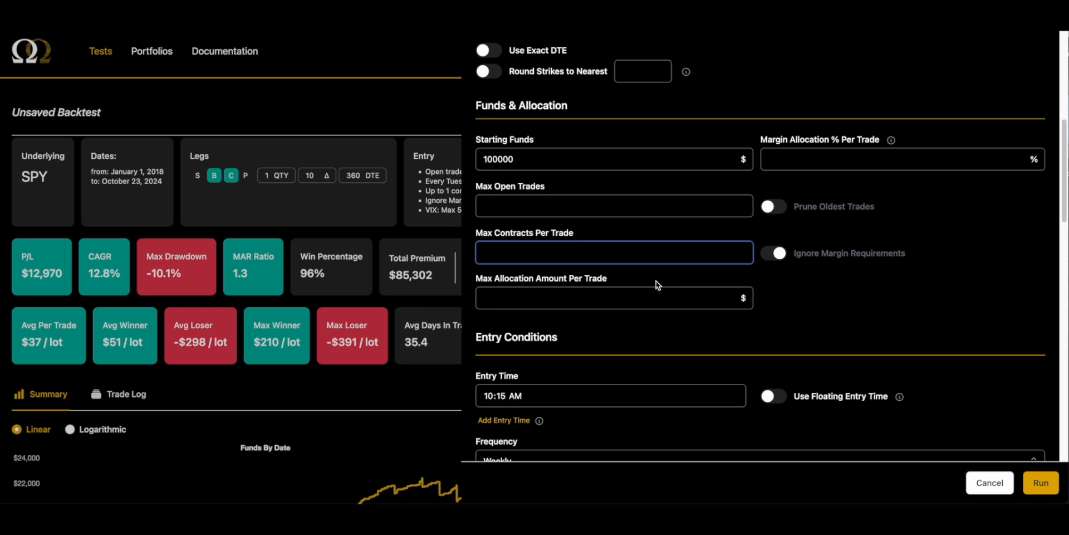
mouse_move(818, 233)
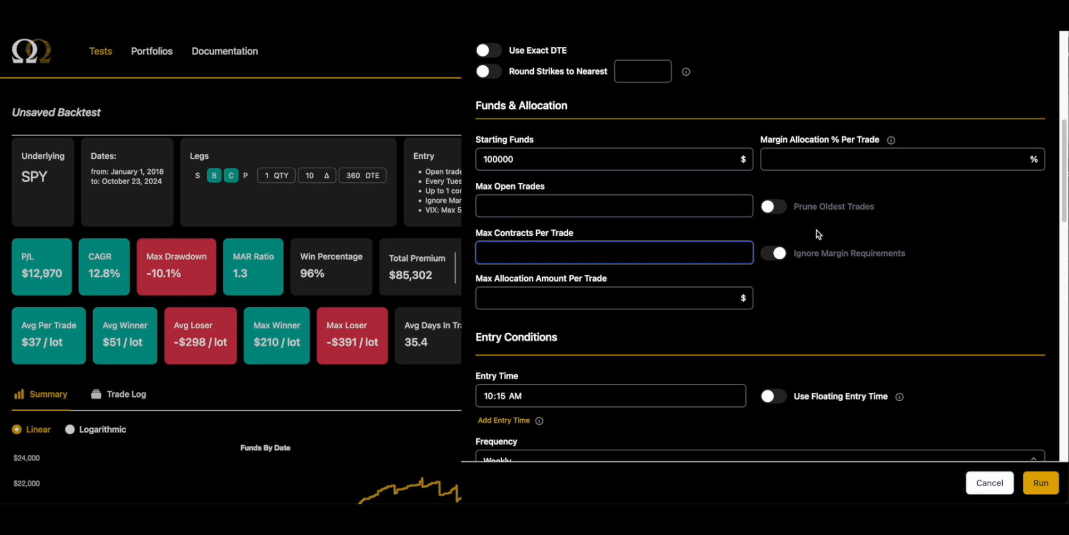
mouse_move(629, 258)
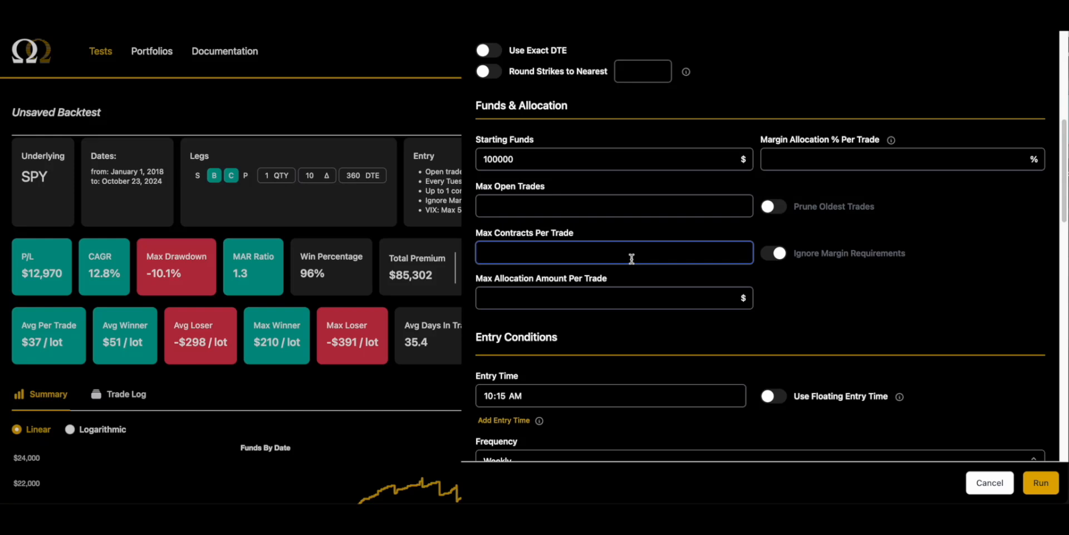
mouse_move(816, 159)
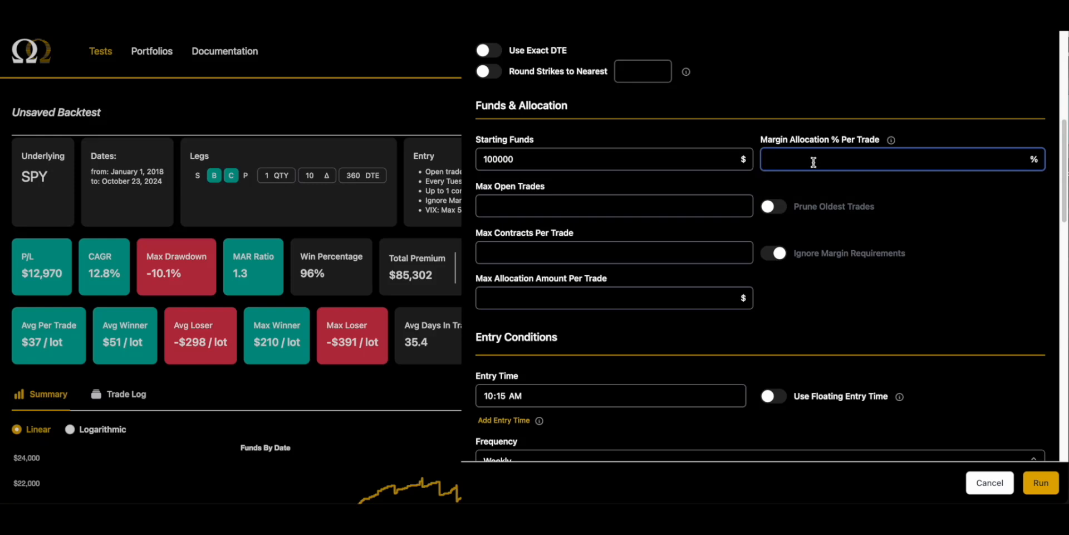
click(886, 159)
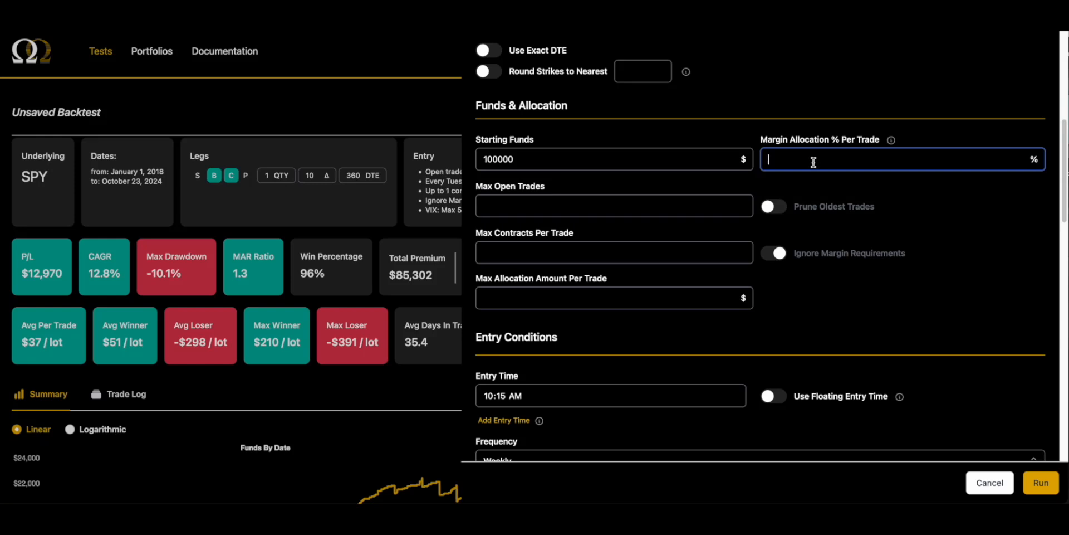
text(.75)
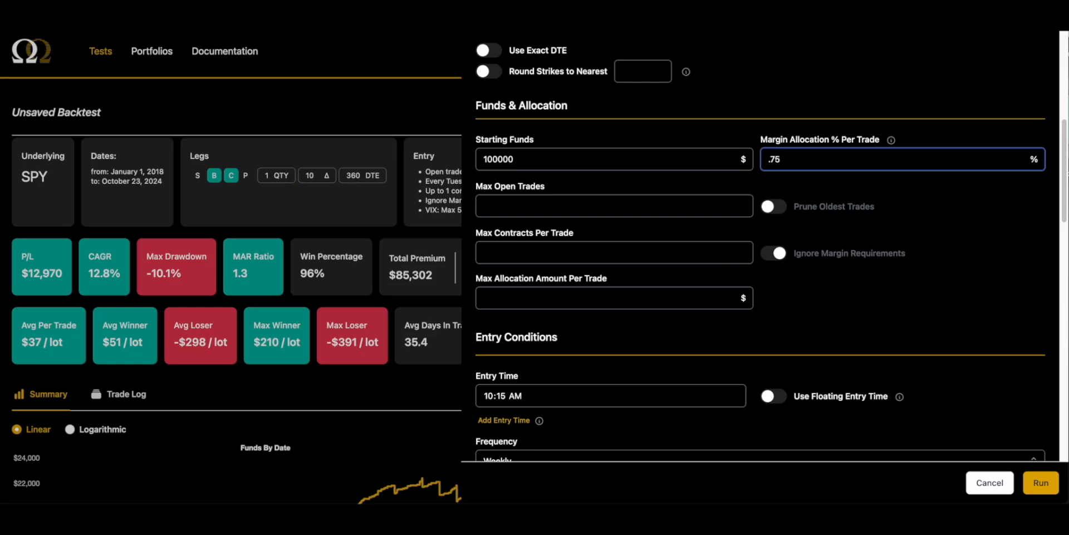
click(1039, 482)
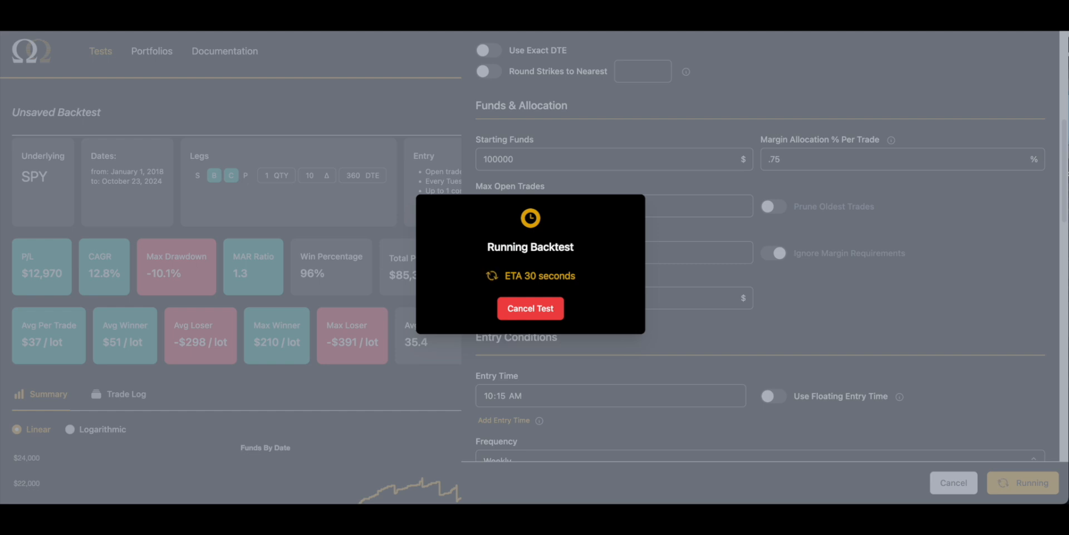
mouse_move(610, 240)
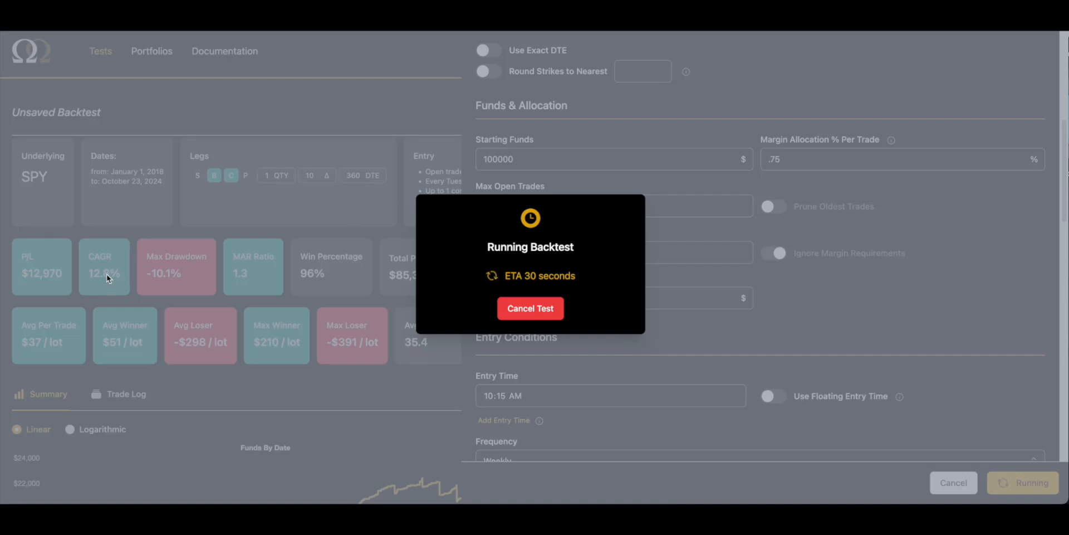
mouse_move(138, 244)
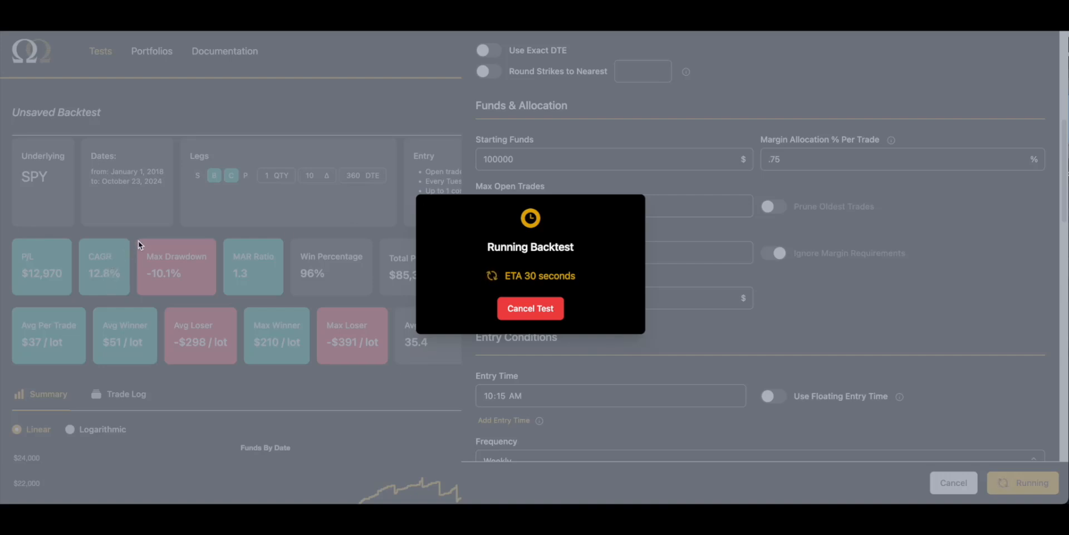
mouse_move(244, 249)
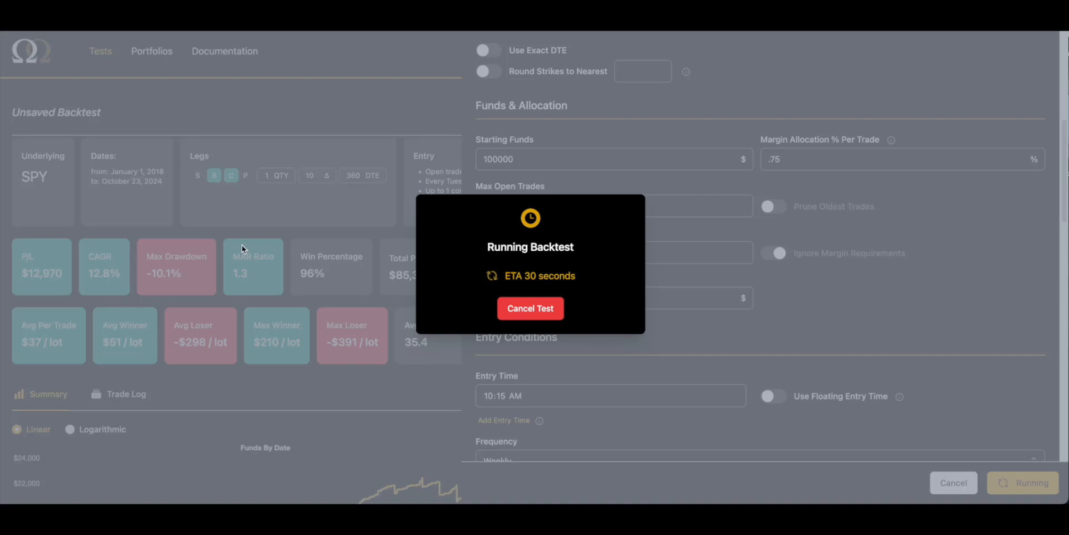
mouse_move(418, 199)
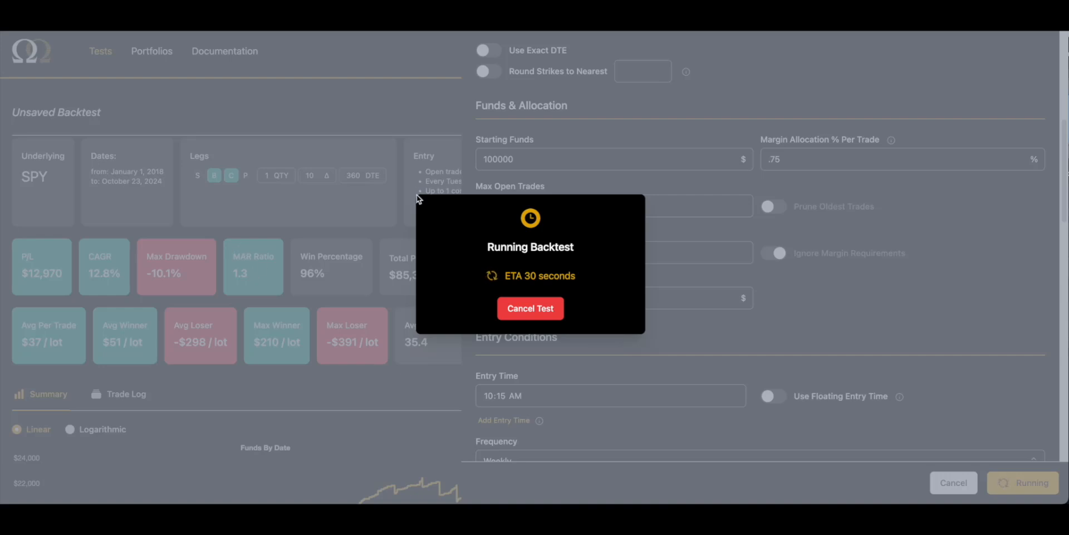
mouse_move(441, 198)
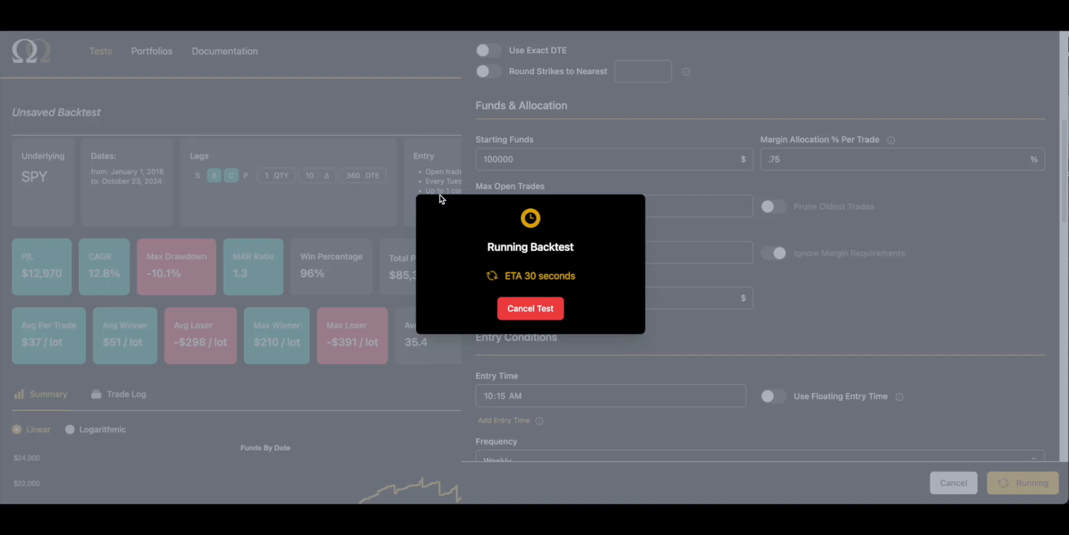
mouse_move(529, 122)
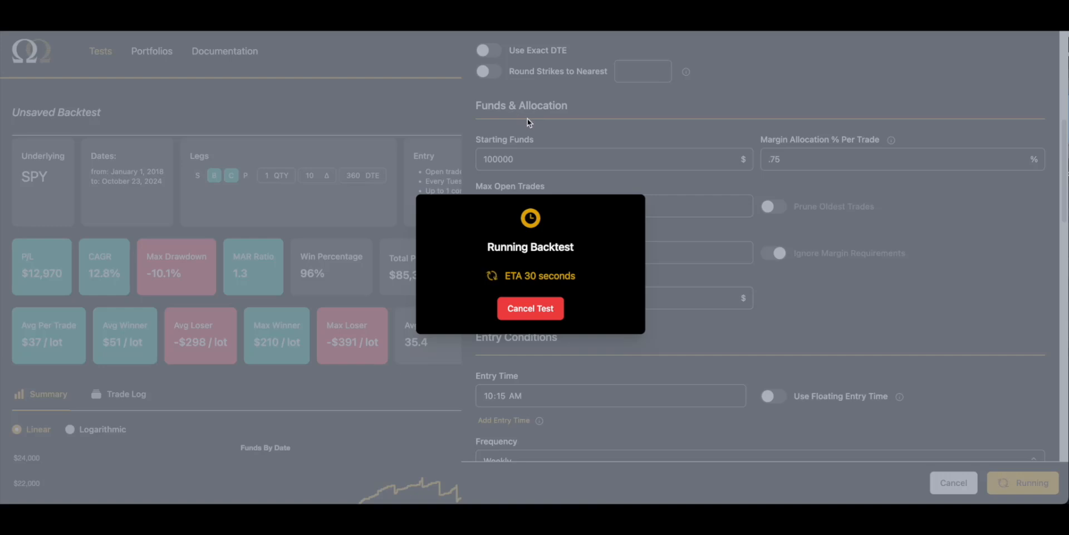
mouse_move(507, 170)
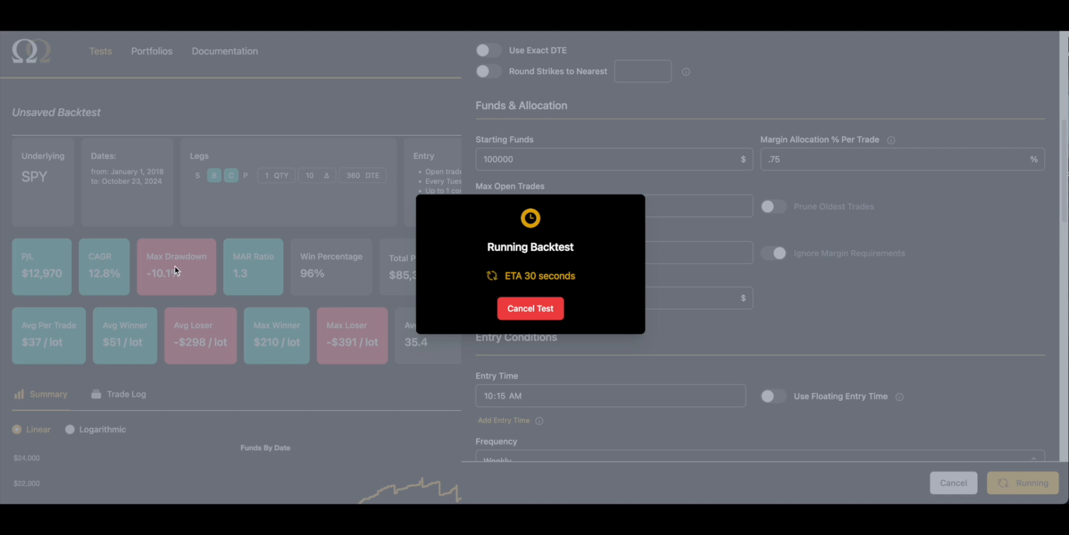
mouse_move(87, 270)
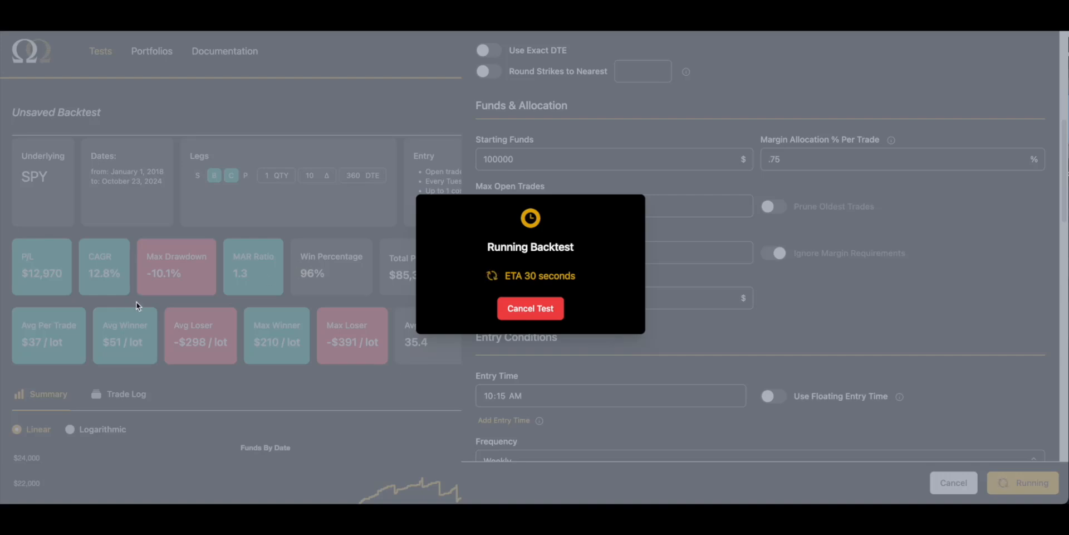
mouse_move(493, 271)
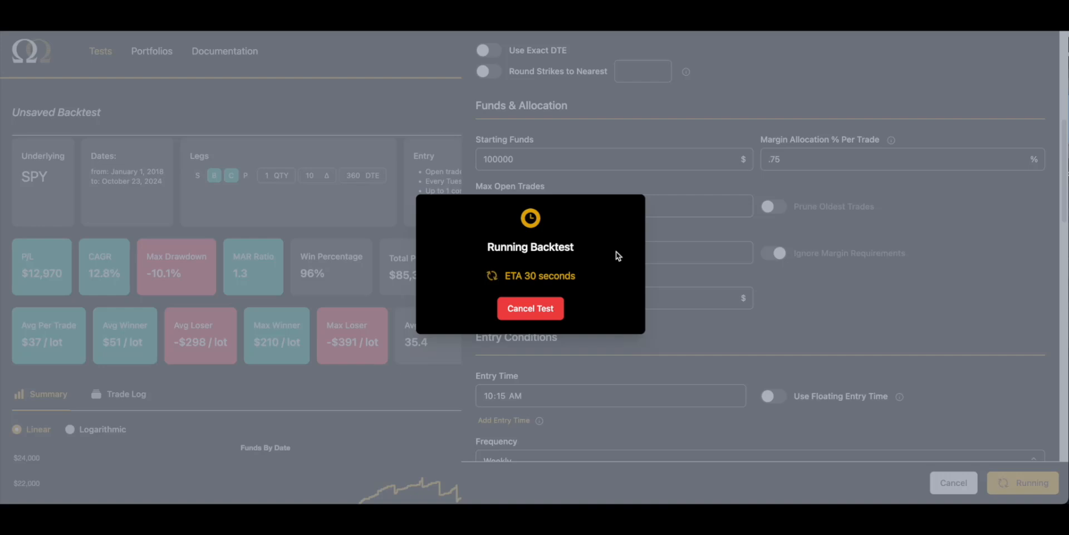
mouse_move(605, 270)
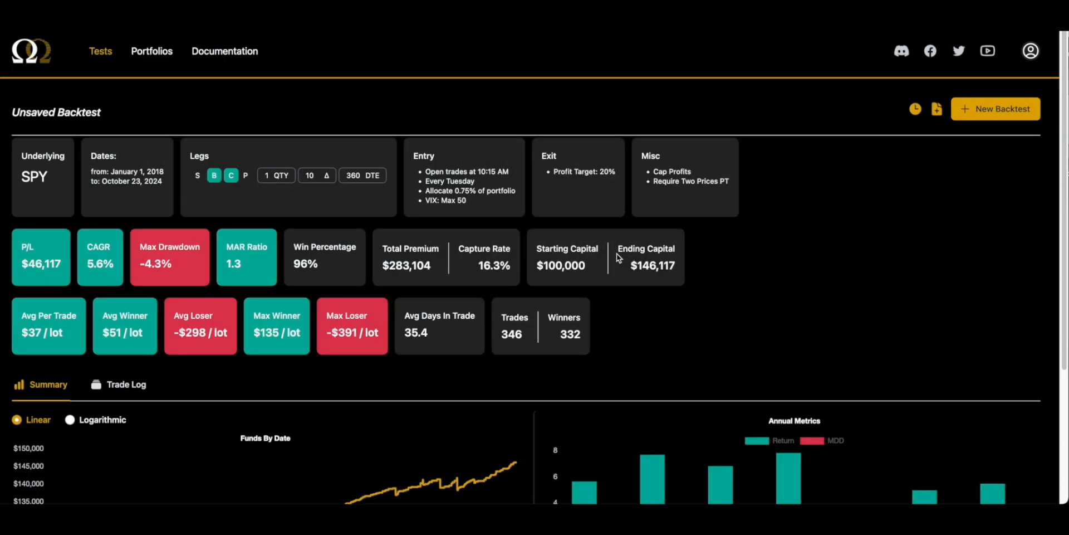
- Highlight the 346-trade count and open the trade log, newest Oct 8, 2024 first
scroll(down, 3)
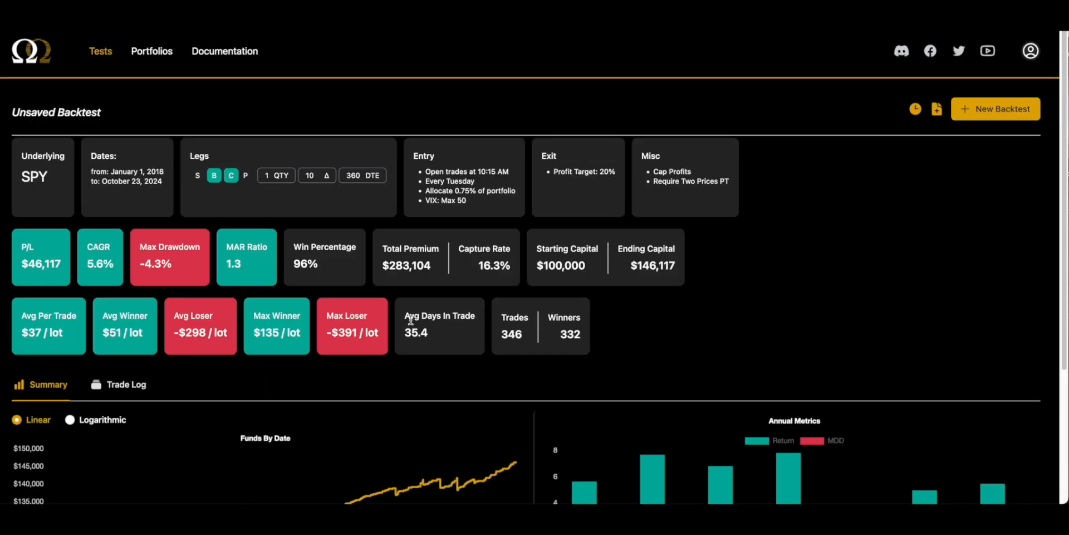
mouse_move(341, 320)
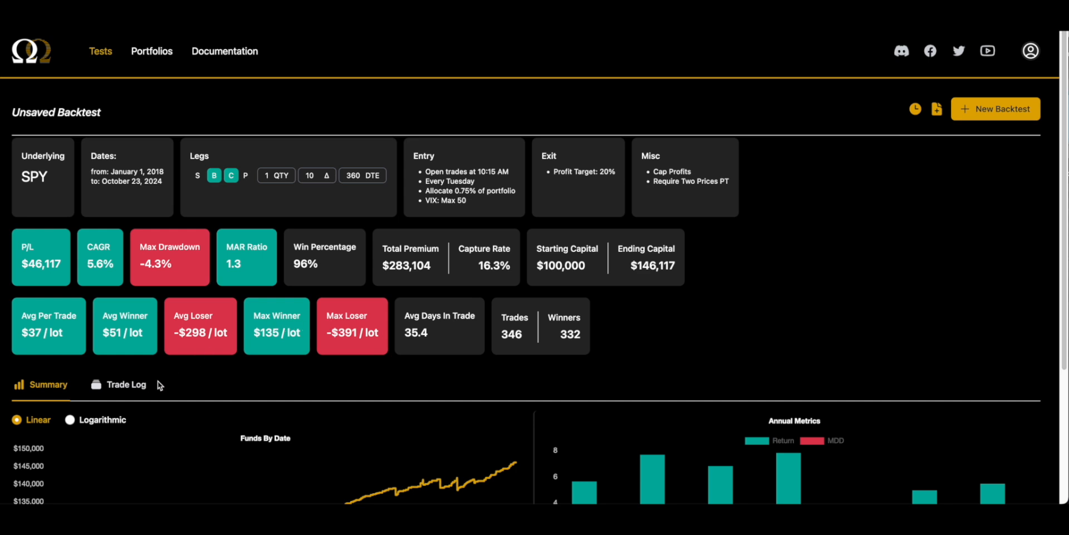
double_click(512, 334)
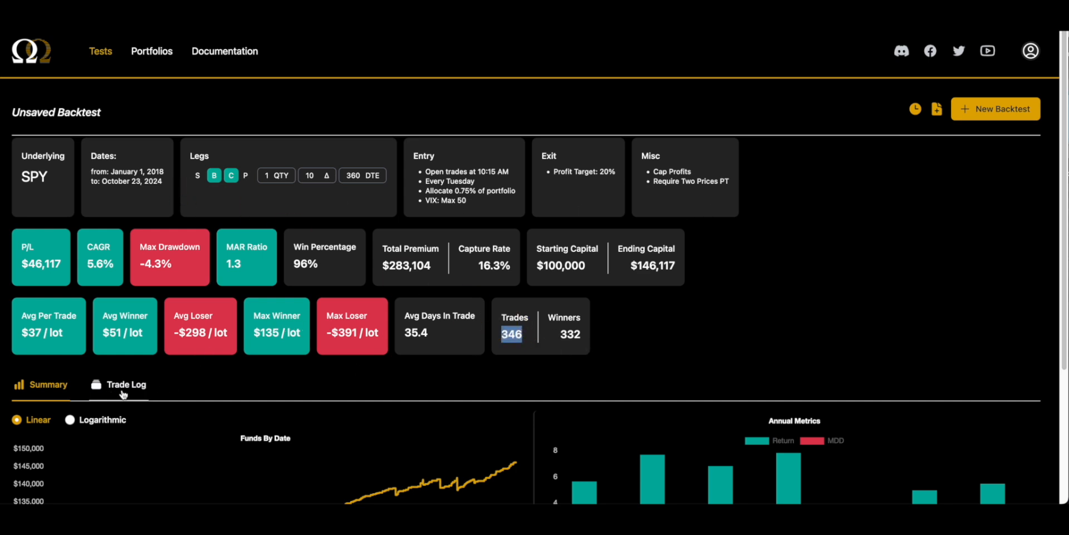
click(126, 384)
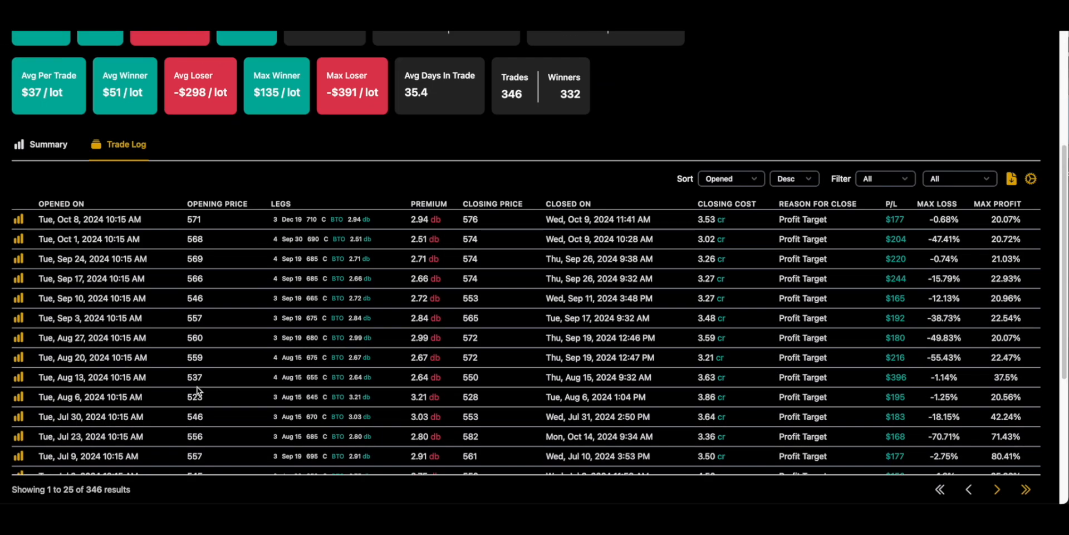
click(19, 219)
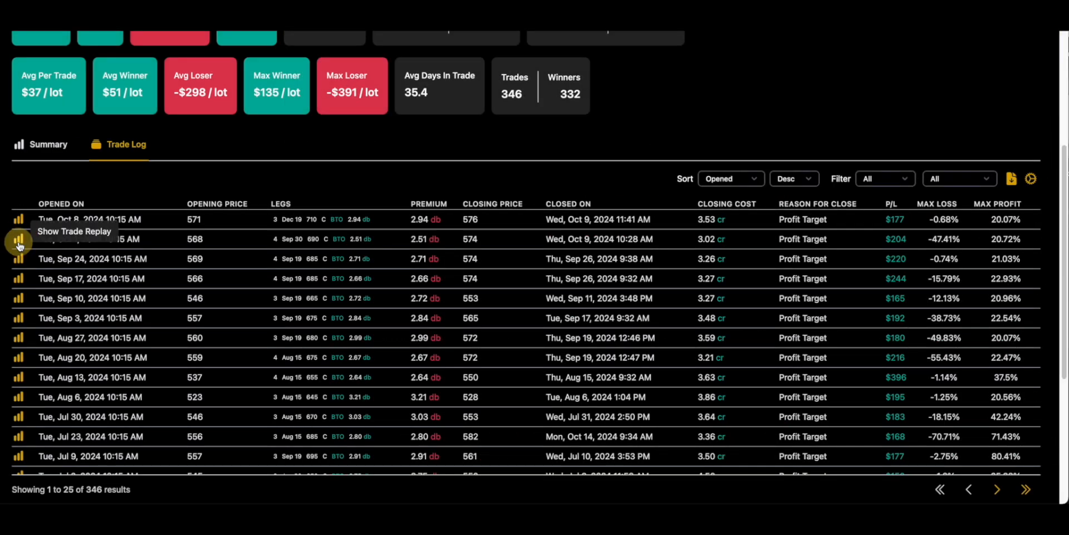
- Replay a recent trade's chart, close it, then replay the Sep 10, 2024 trade
click(19, 243)
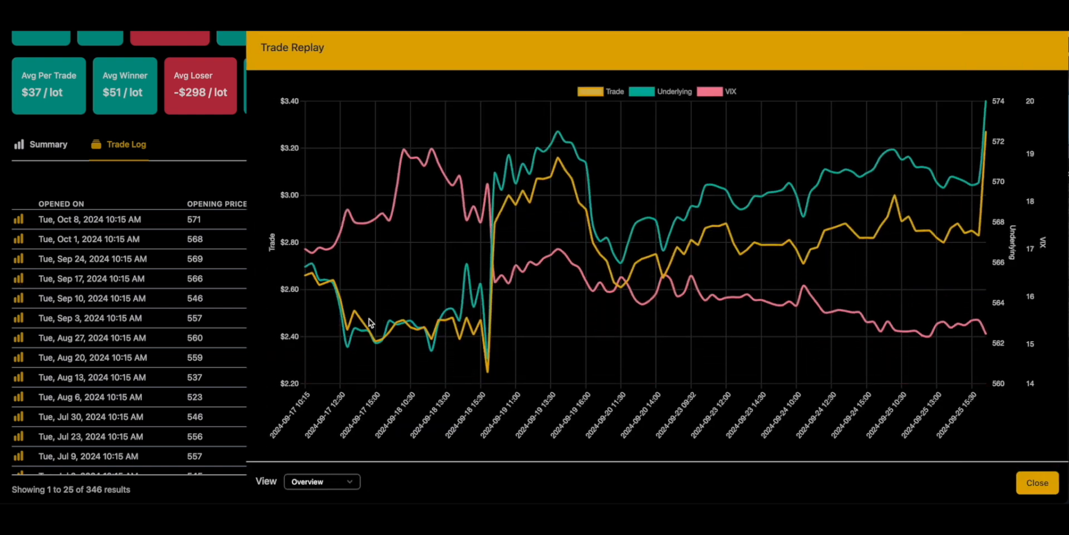
click(1037, 482)
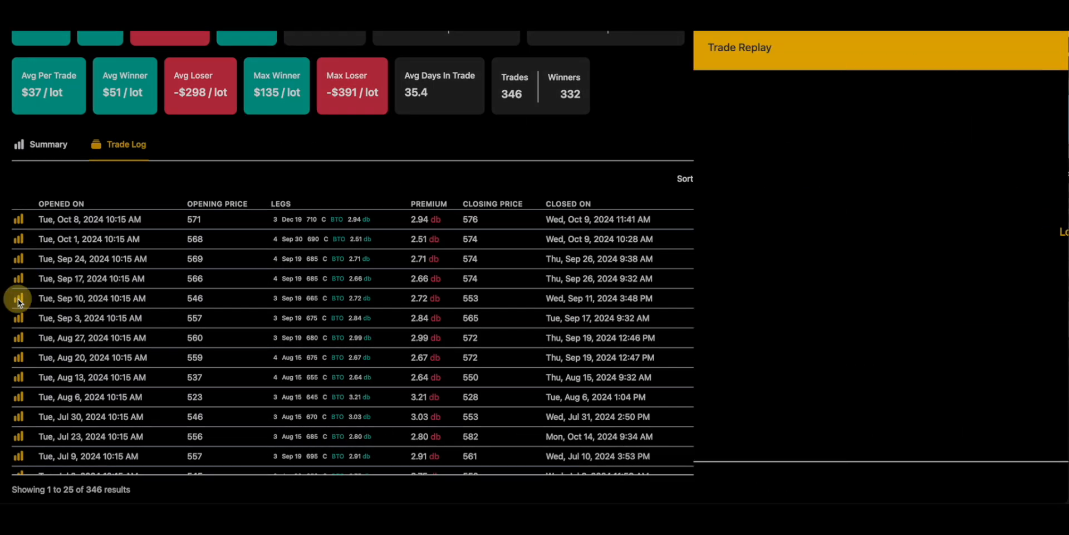
click(19, 298)
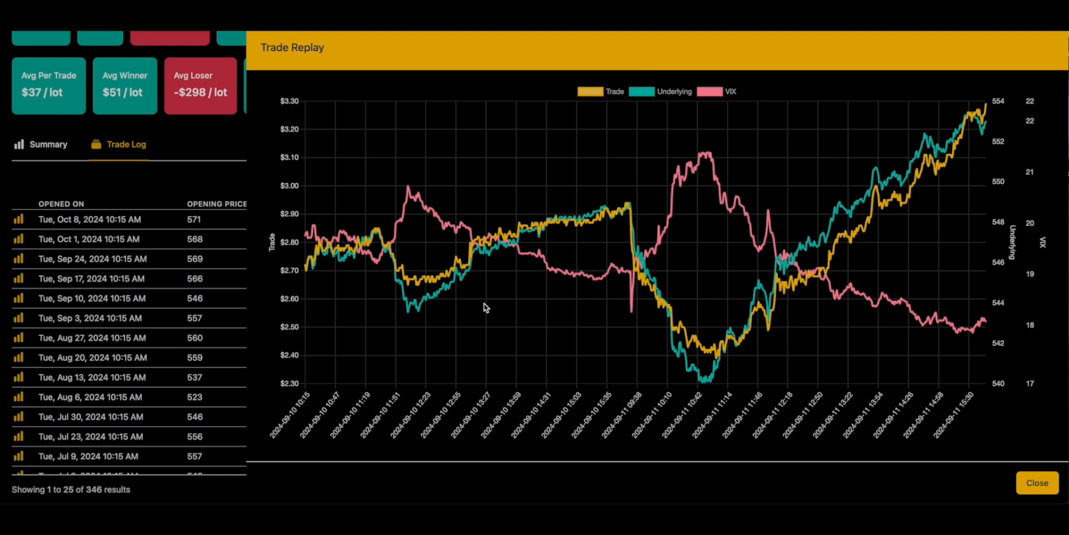
mouse_move(590, 225)
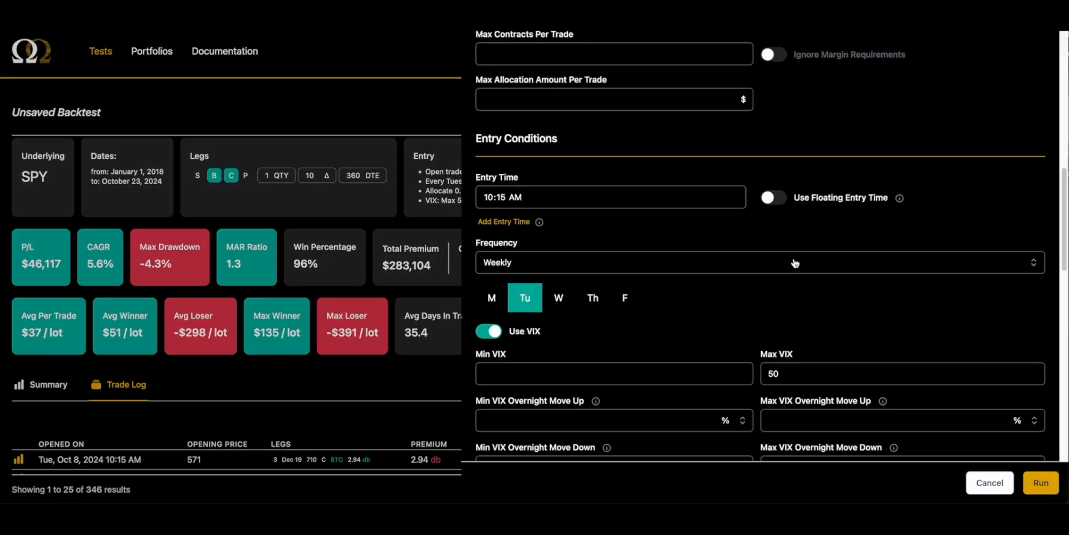
- Turn on commissions and fees at $.50 per contract for opening and closing
scroll(down, 3)
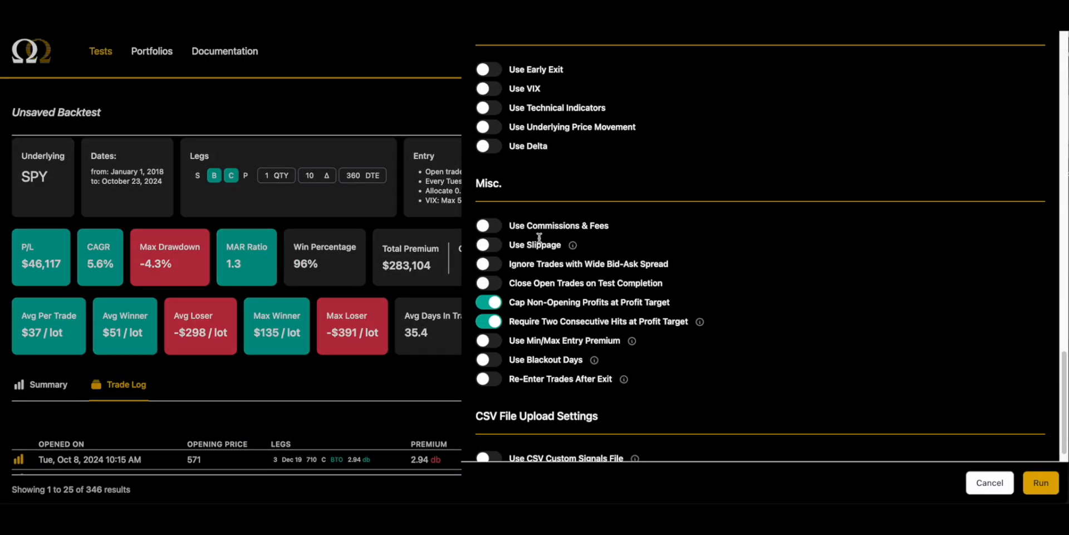
click(487, 225)
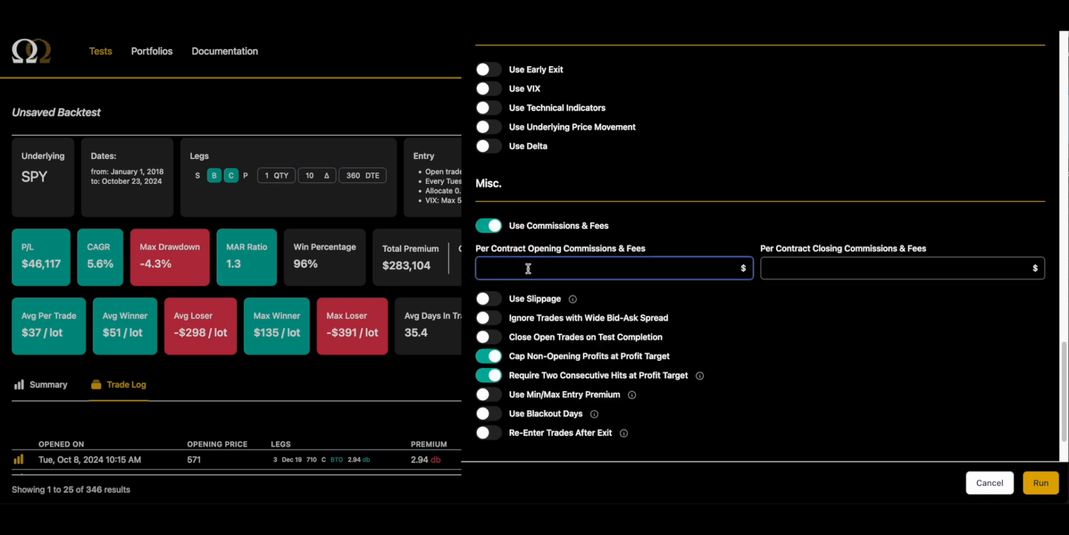
text(.50)
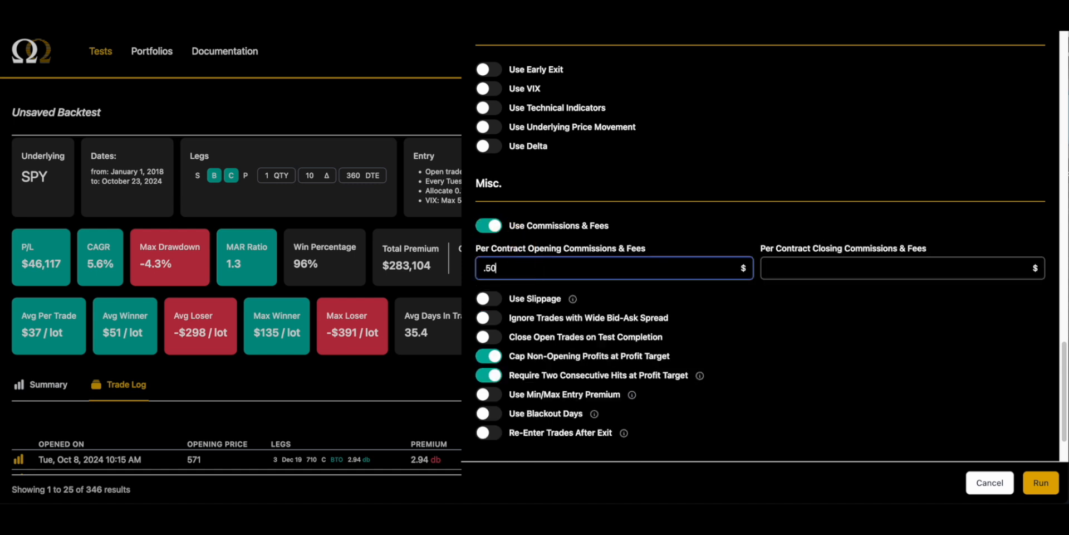
text(.50)
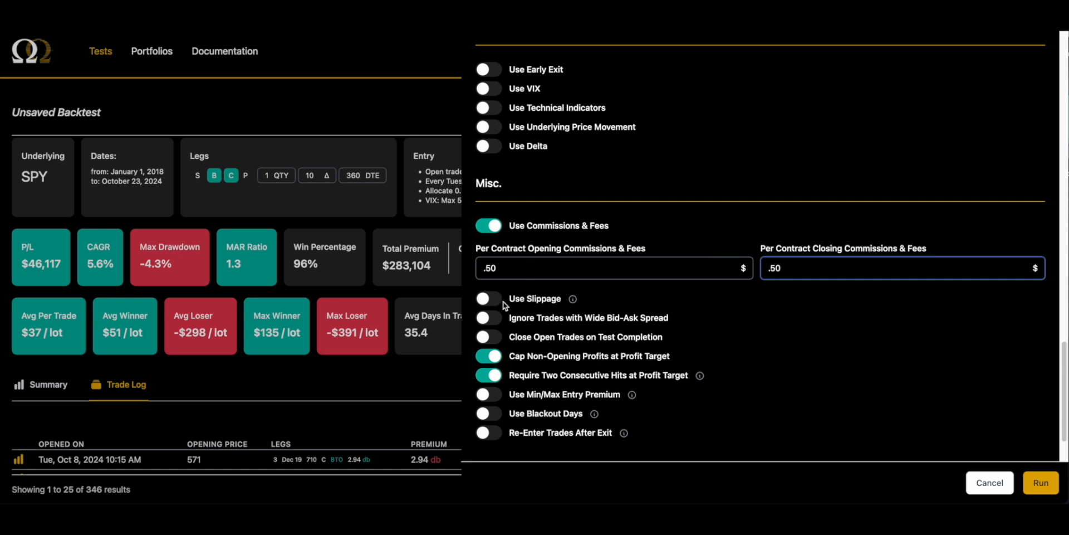
- Turn on slippage with .02 entry slippage and .03 exit slippage
click(488, 297)
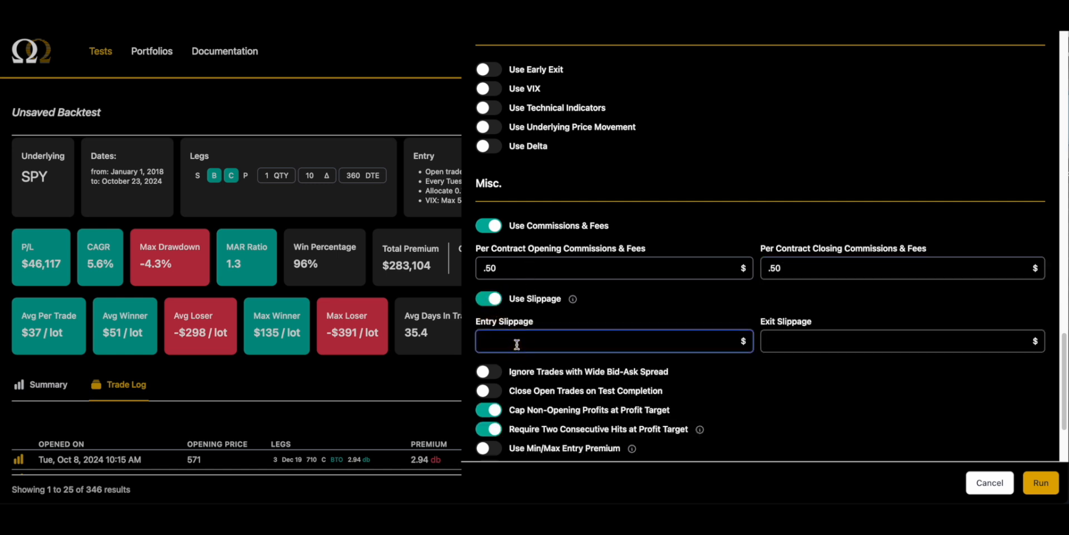
text(.03)
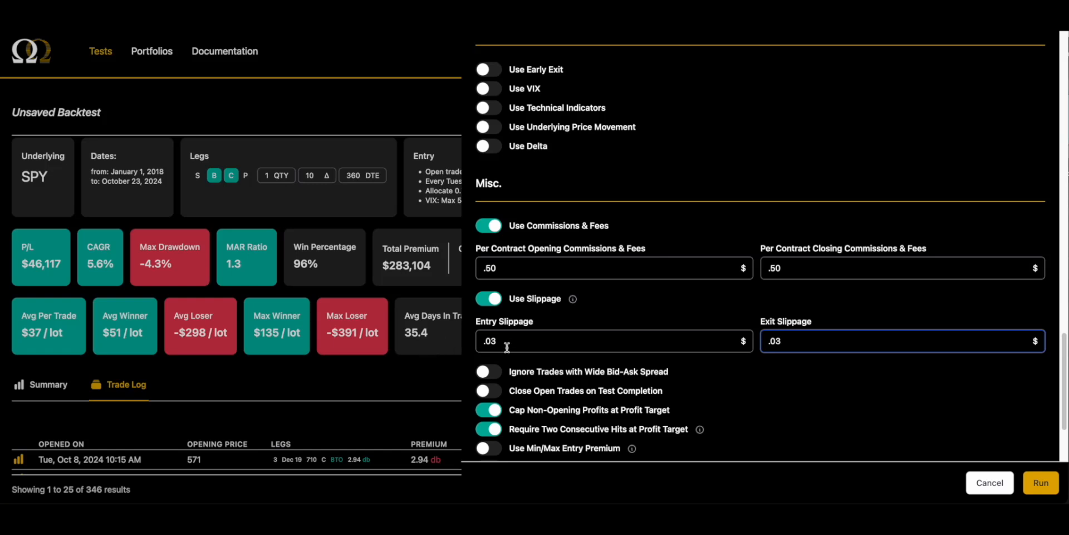
click(613, 341)
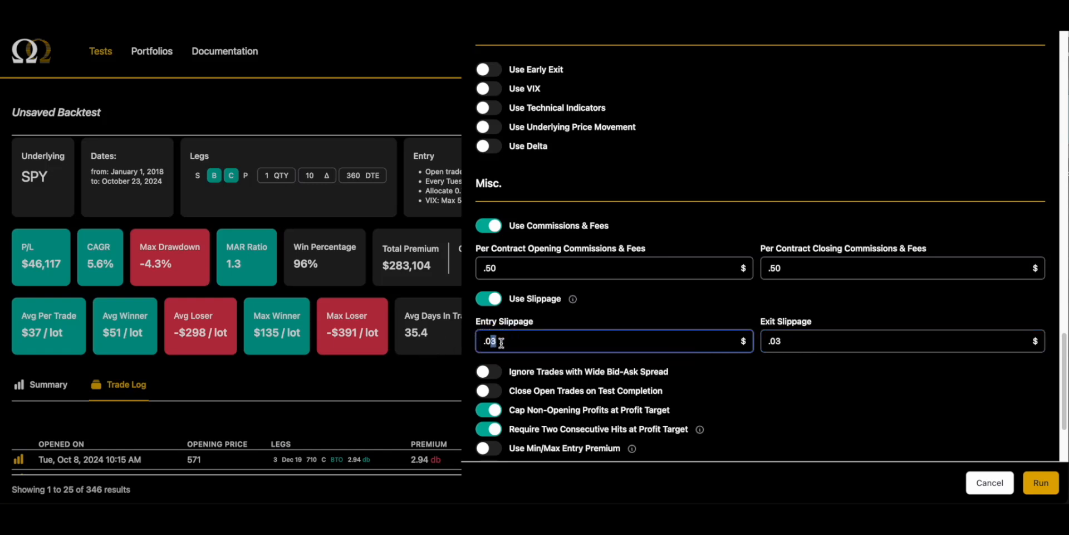
text(.02)
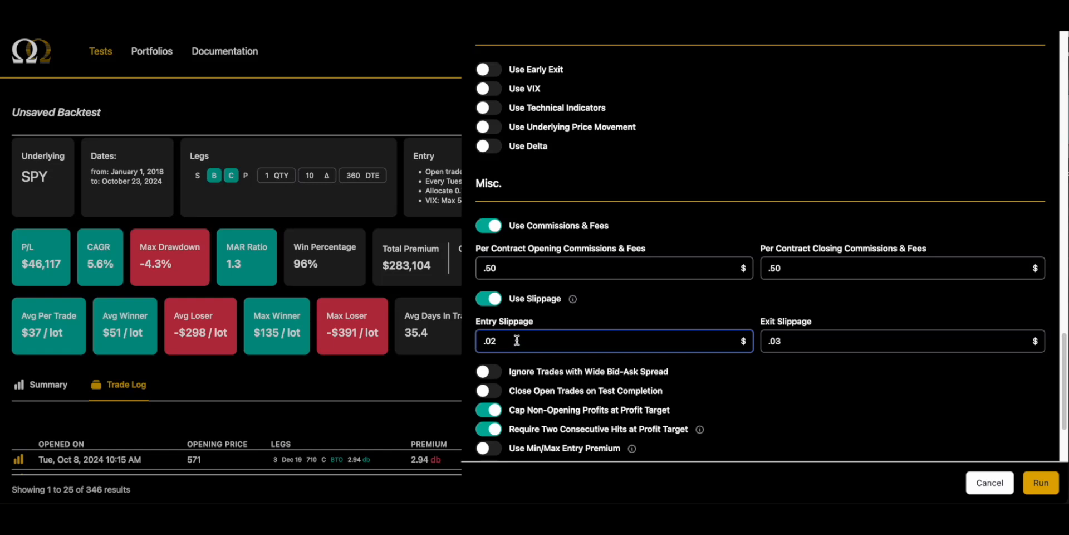
mouse_move(1041, 482)
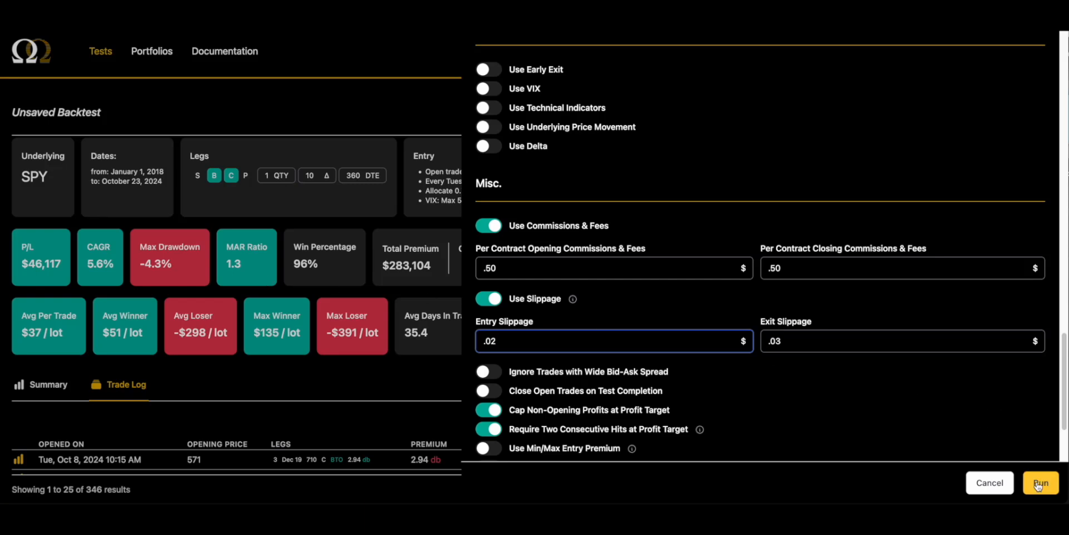
- Run the fees-and-slippage backtest, producing P/L $43,293 across 346 trades with 331 winners
click(1040, 483)
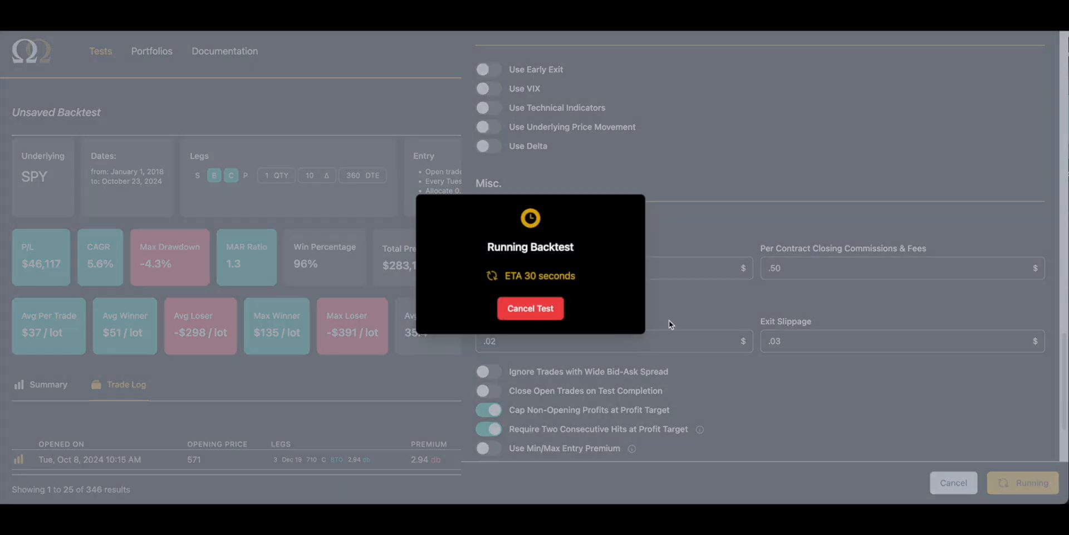
mouse_move(709, 273)
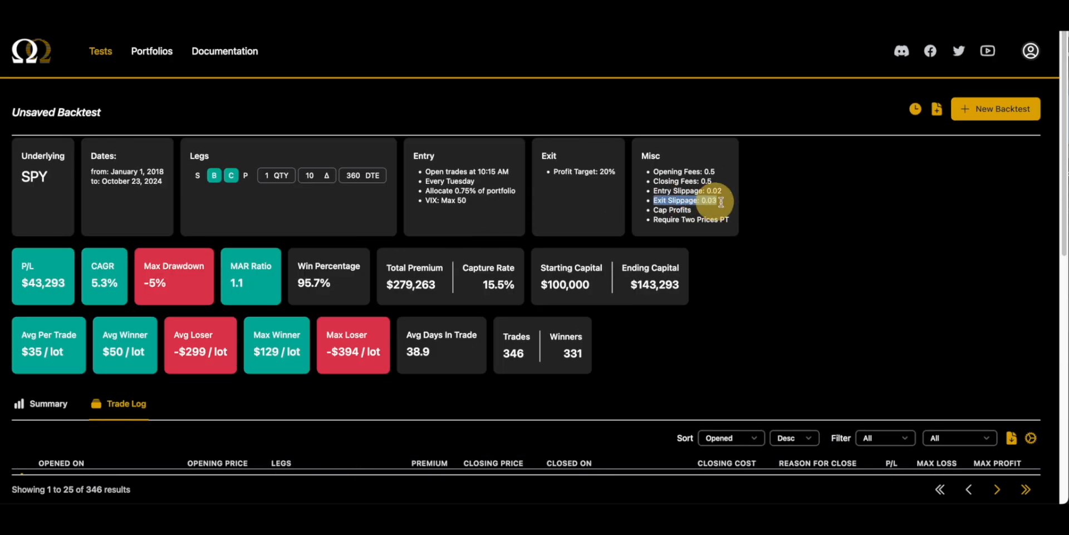
- Page forward through the new trade log, then return to the summary charts
scroll(down, 3)
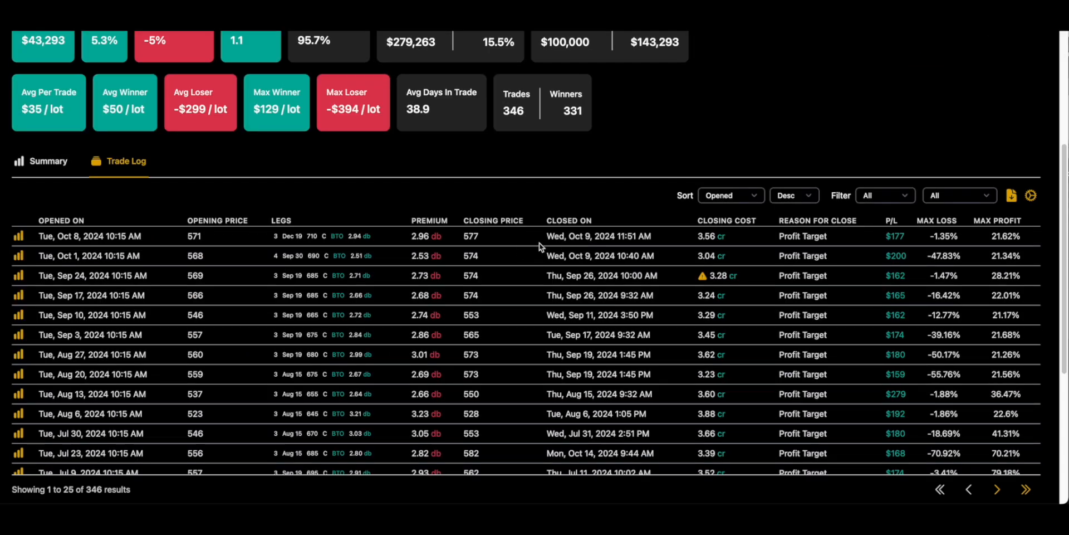
mouse_move(653, 240)
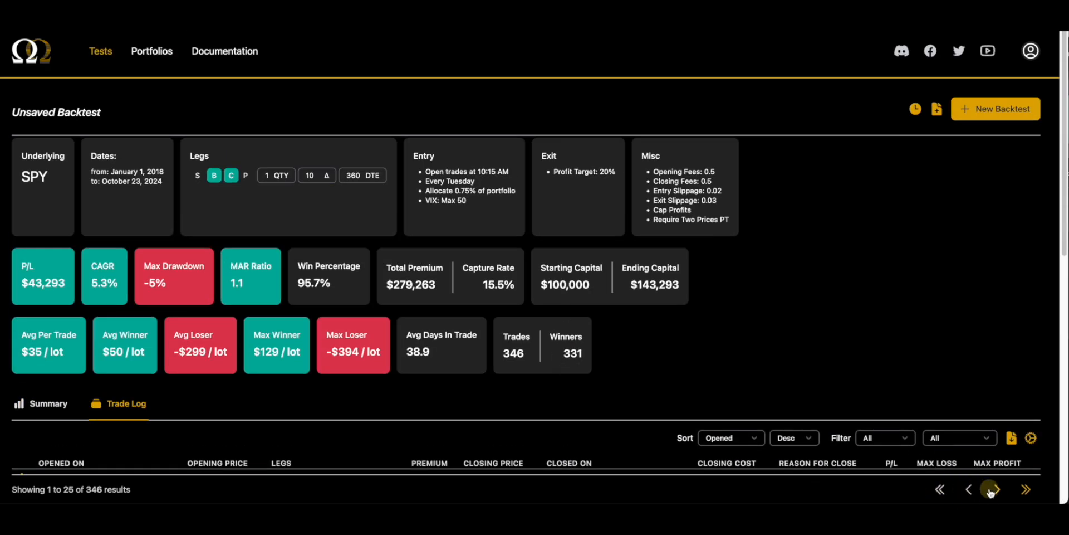
click(991, 489)
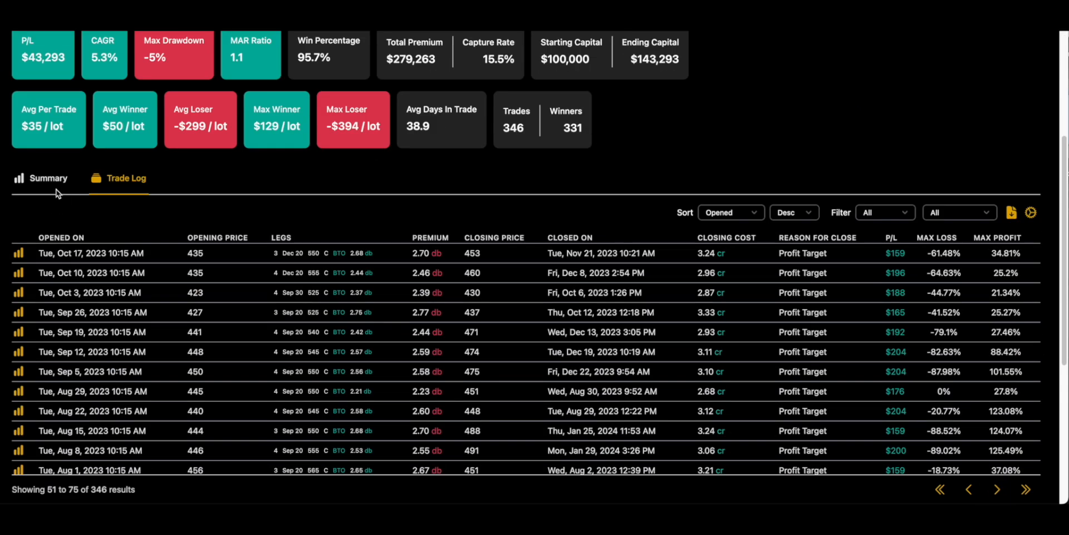
click(48, 178)
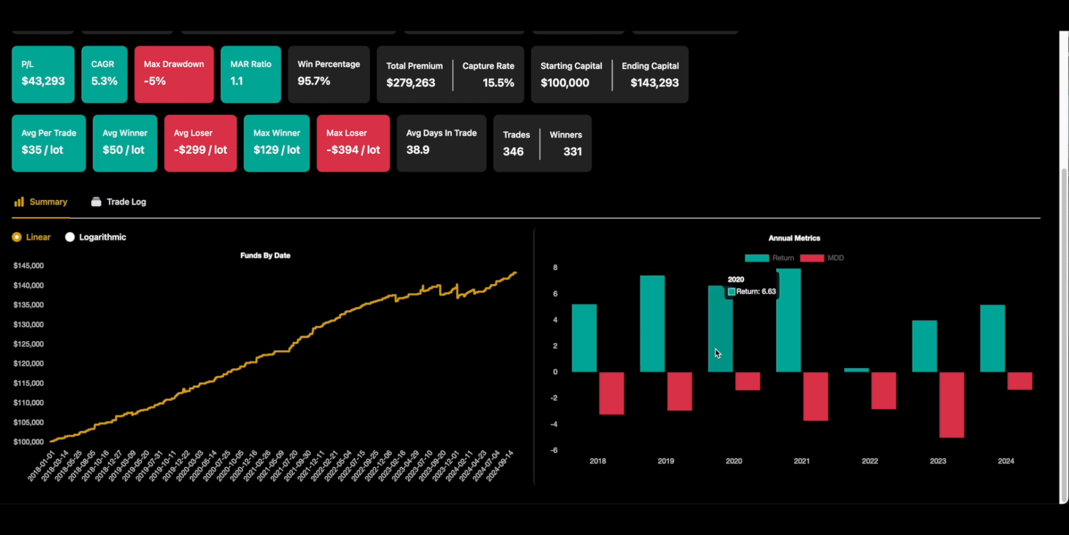
mouse_move(863, 373)
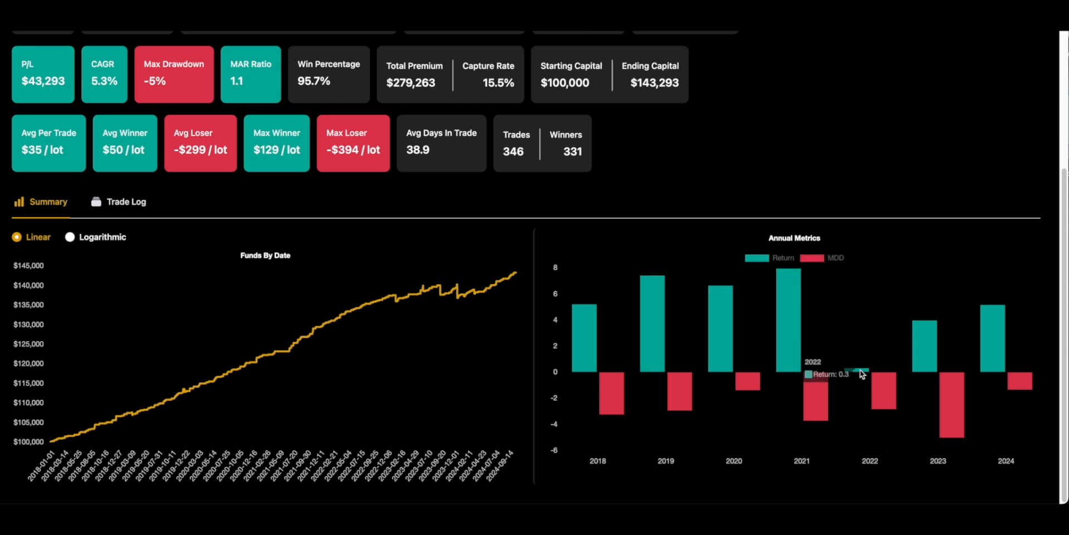
mouse_move(989, 362)
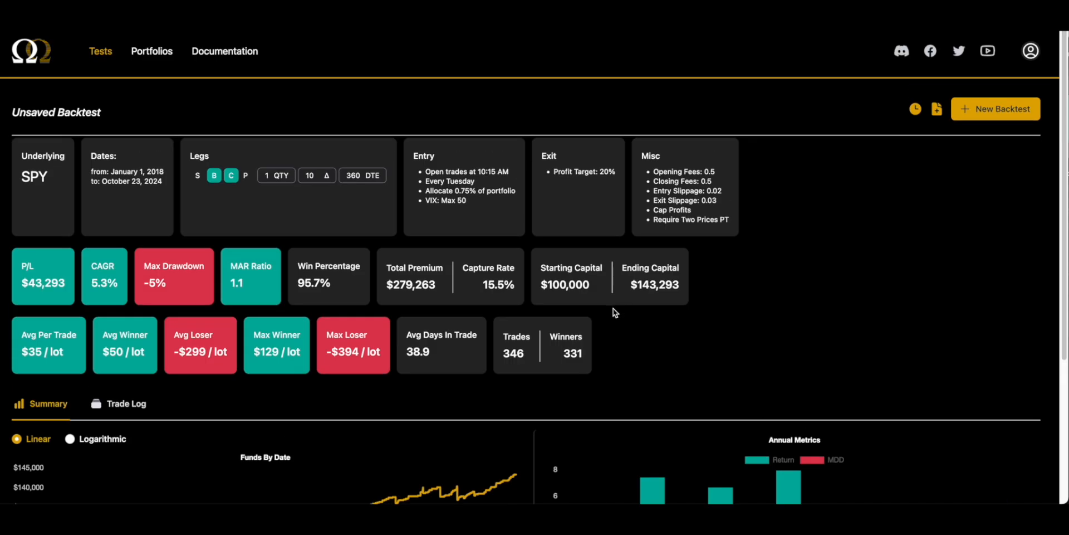
mouse_move(534, 298)
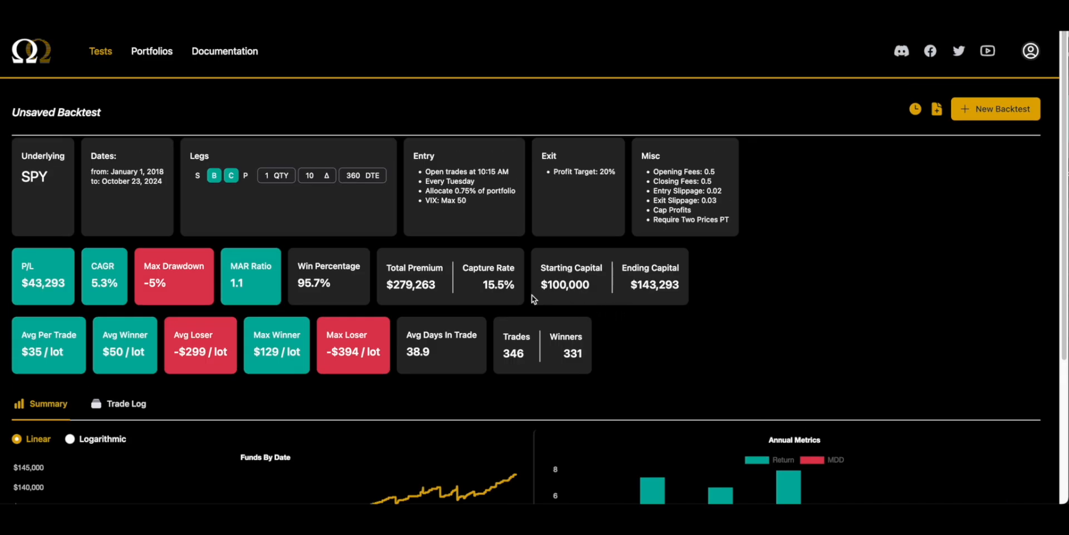
mouse_move(381, 277)
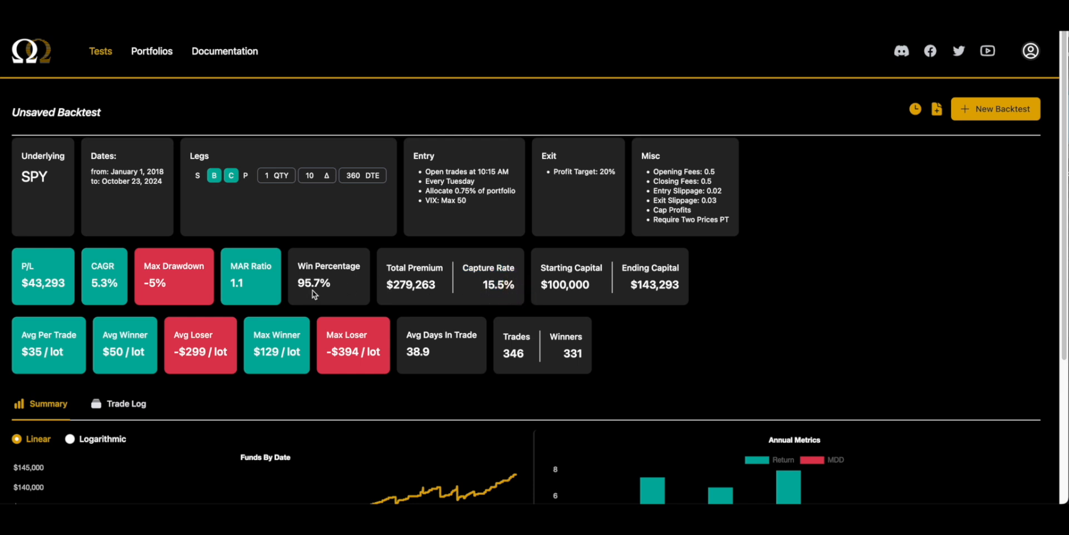
- Review the Funds By Date and Annual Metrics charts and MAR Ratio, then view the trade log
scroll(down, 3)
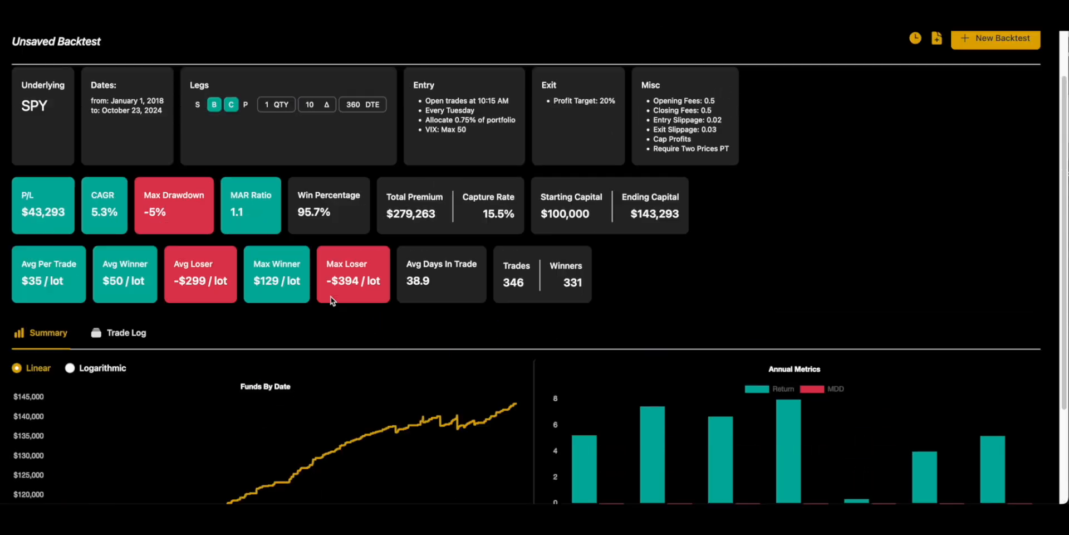
scroll(down, 3)
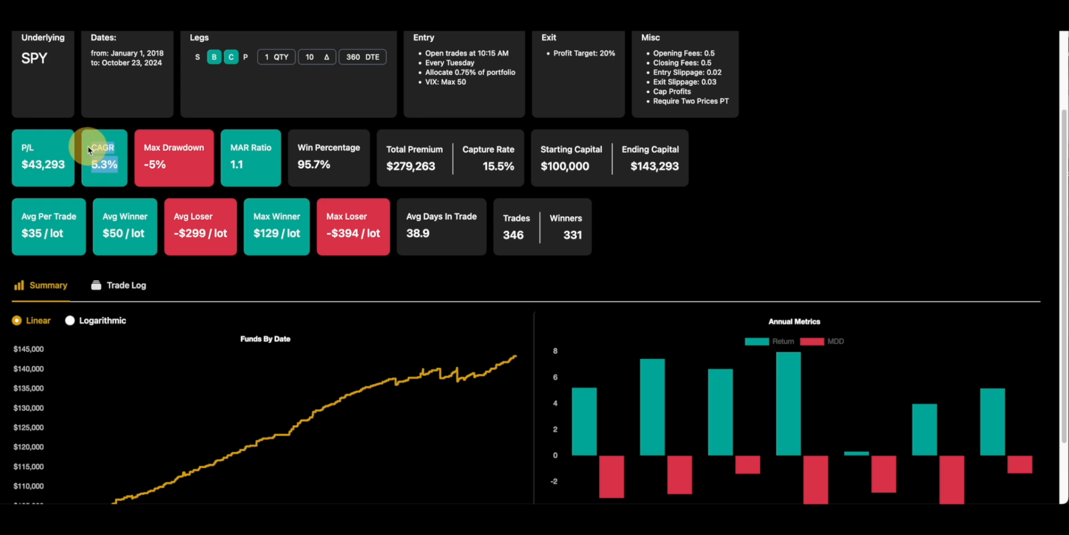
mouse_move(229, 147)
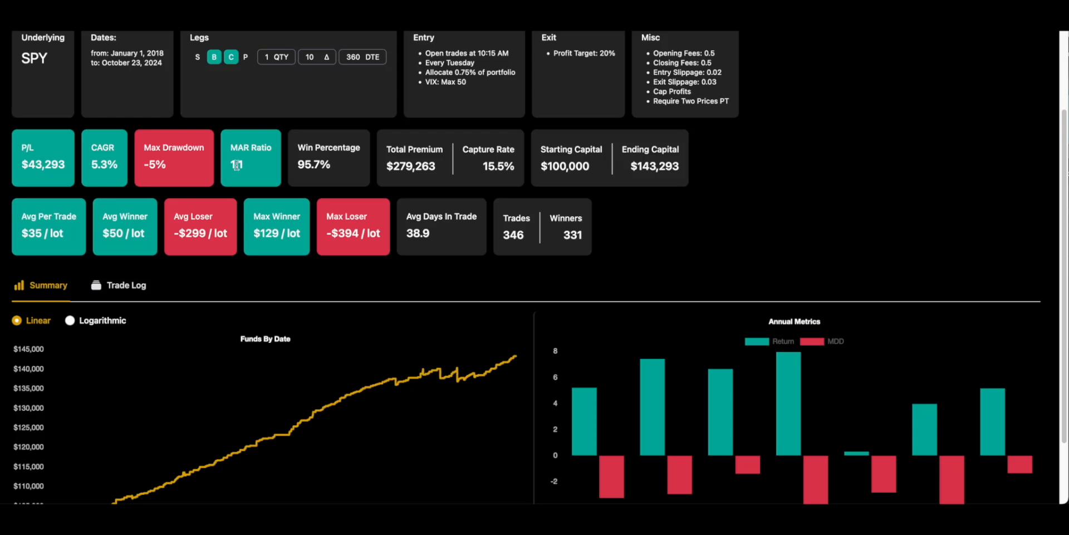
drag(425, 72, 467, 82)
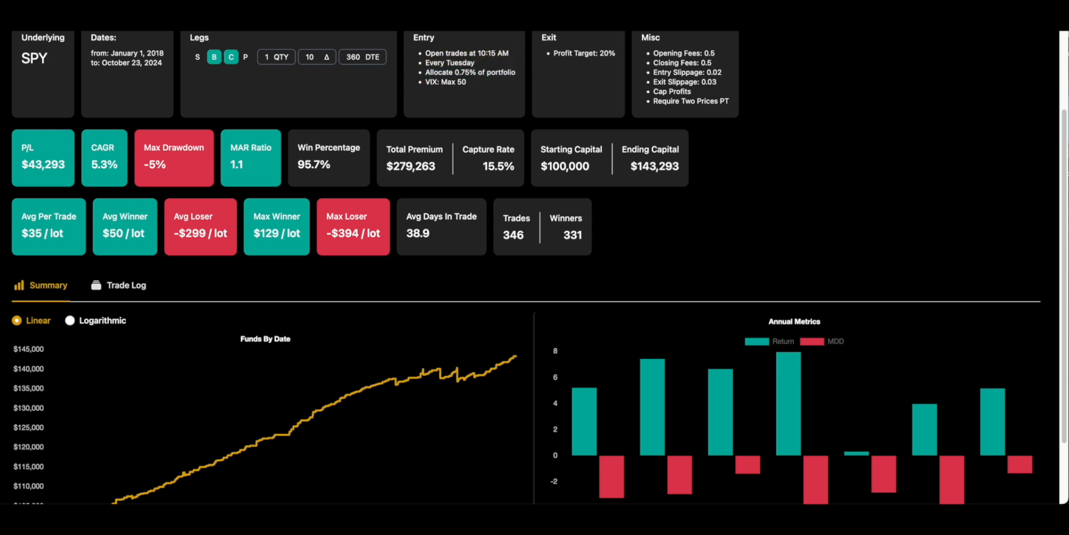
mouse_move(127, 223)
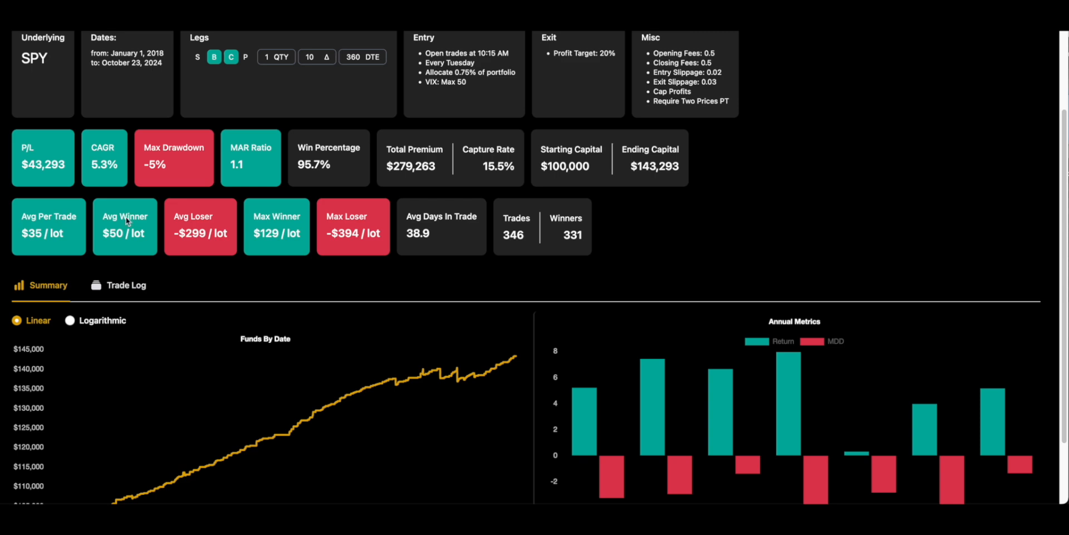
click(126, 285)
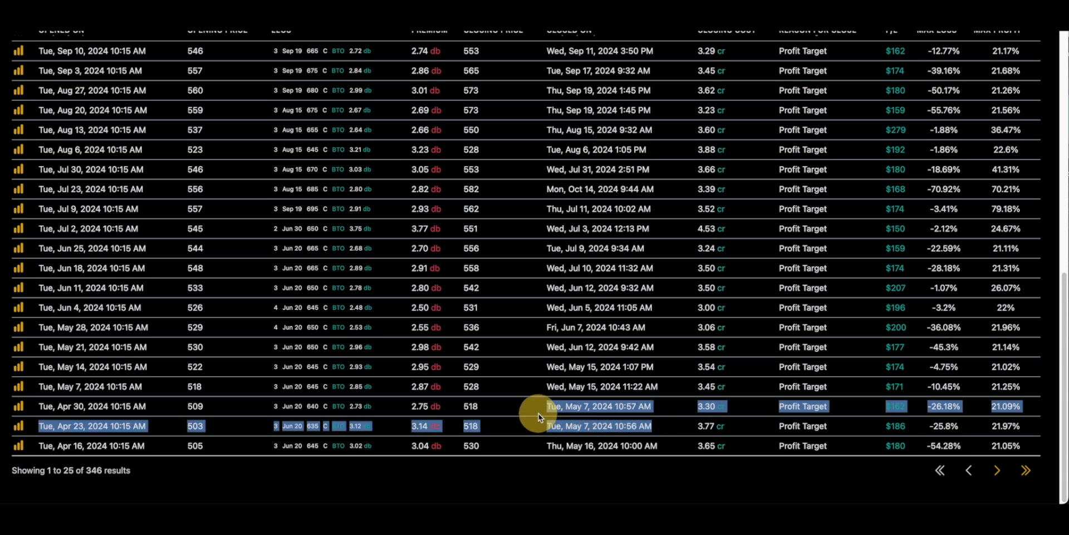
mouse_move(674, 423)
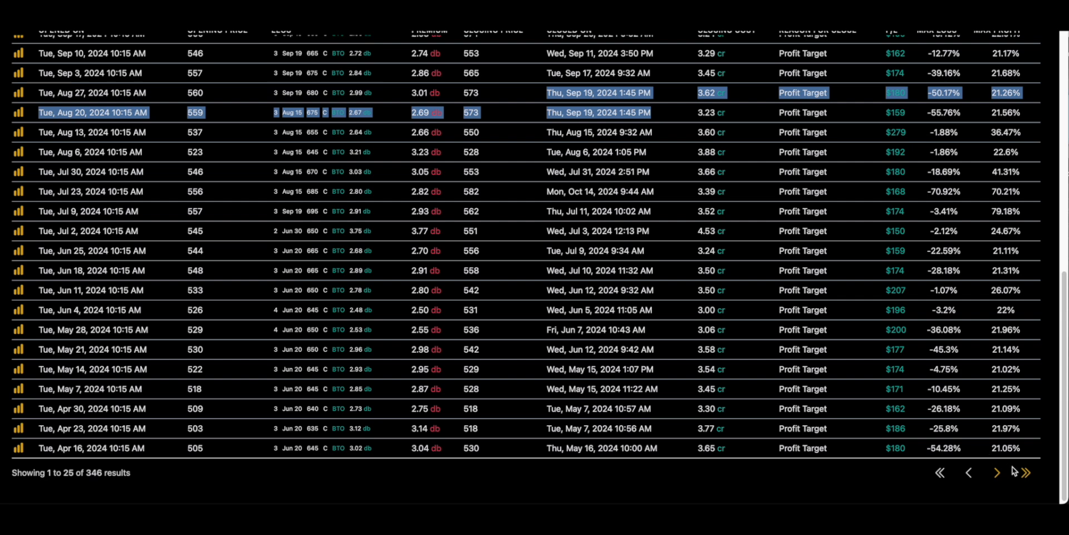
click(996, 472)
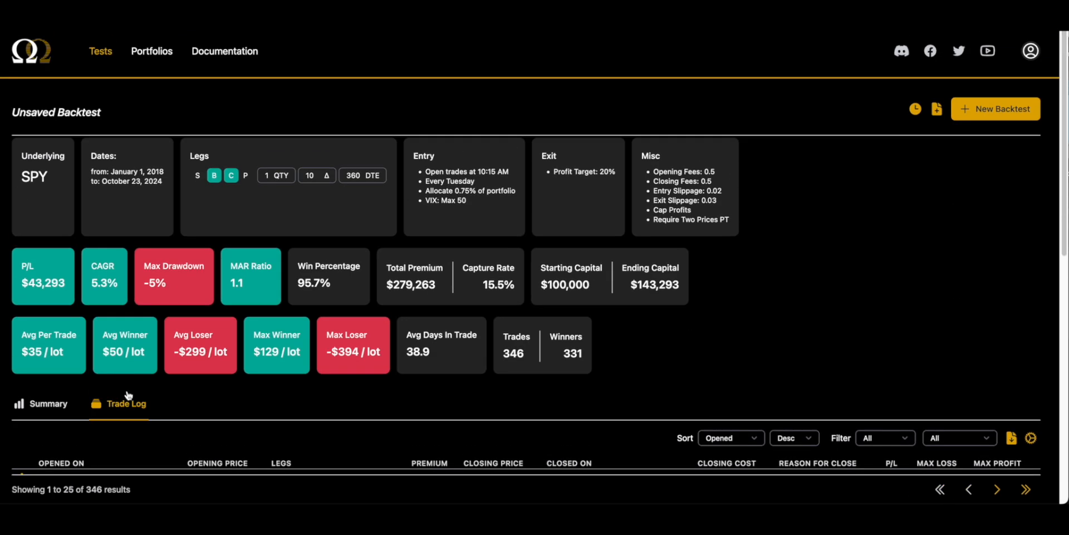
- Return to the Summary and review the entry/exit slippage, Cap Profits and Require Two Prices PT settings
click(48, 403)
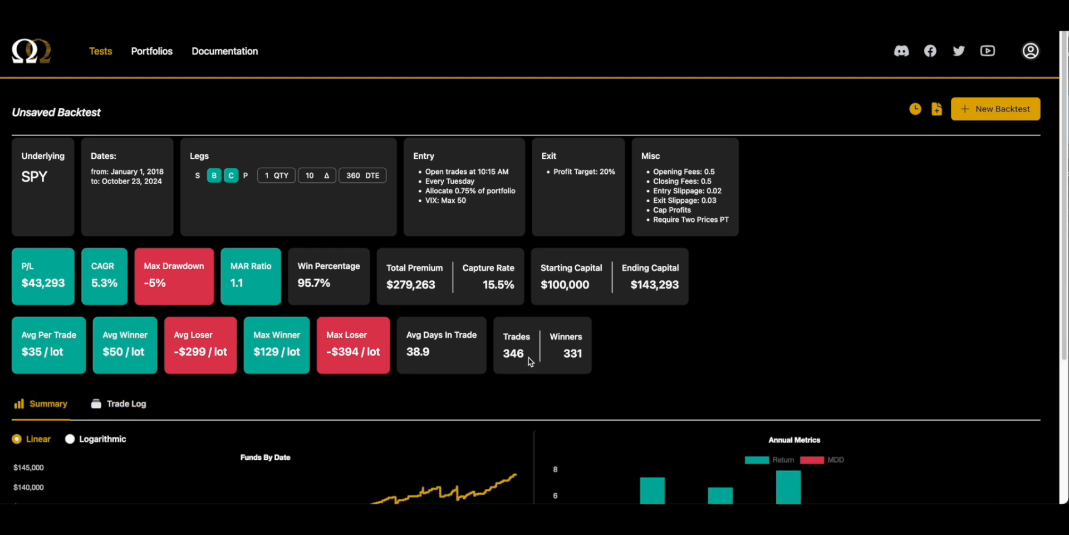
mouse_move(520, 359)
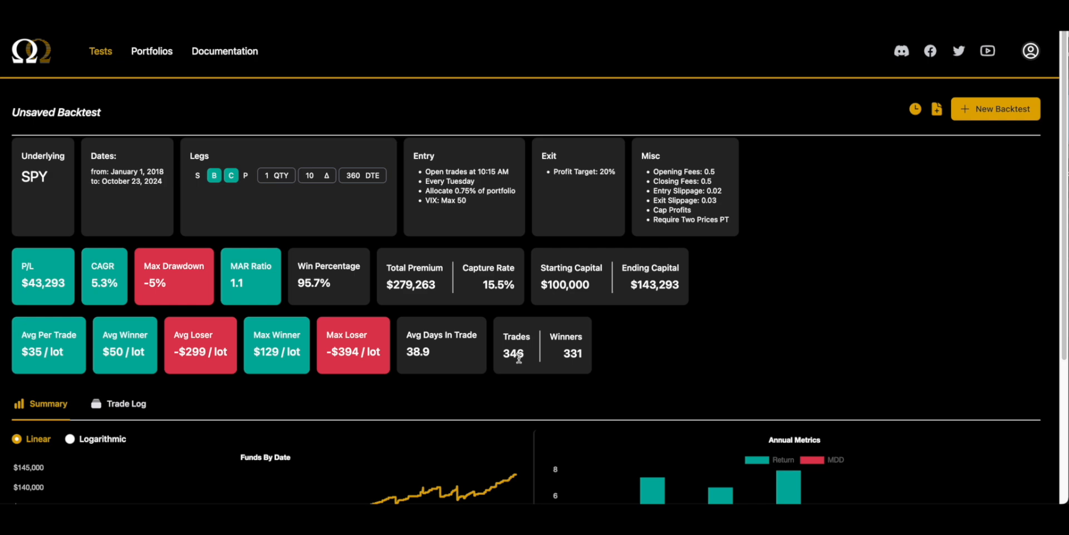
scroll(down, 3)
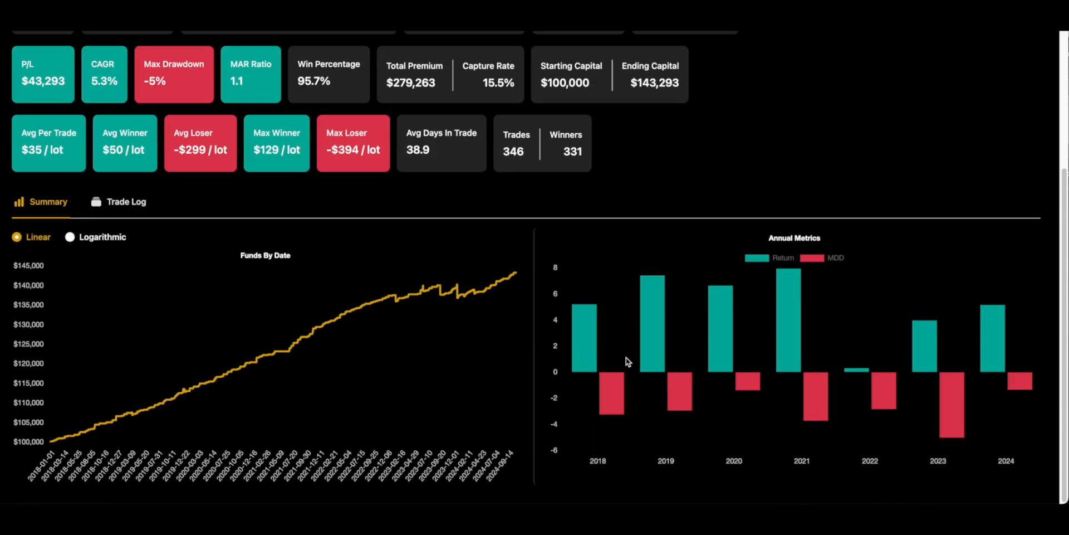
scroll(up, 3)
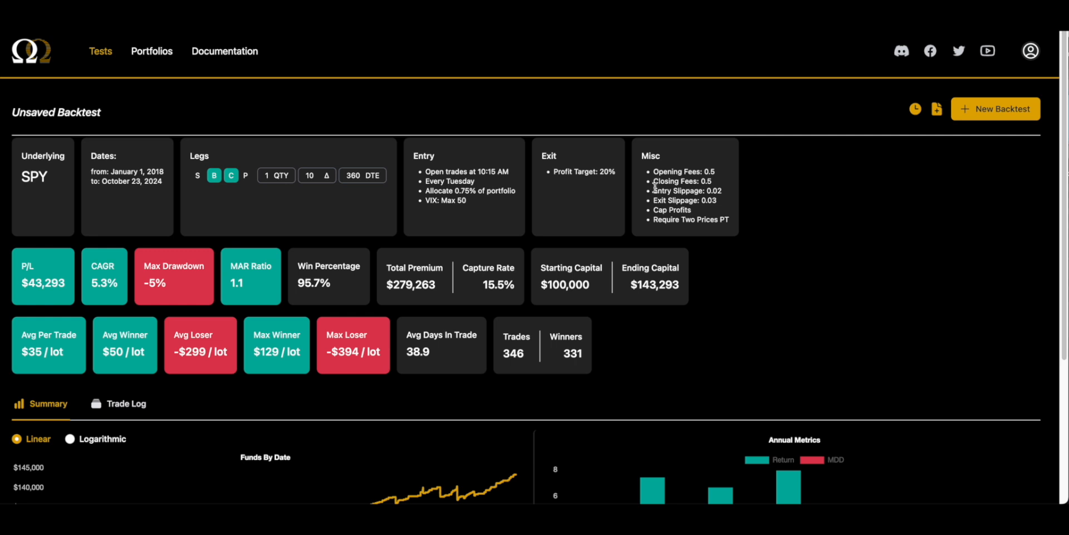
drag(655, 170, 708, 180)
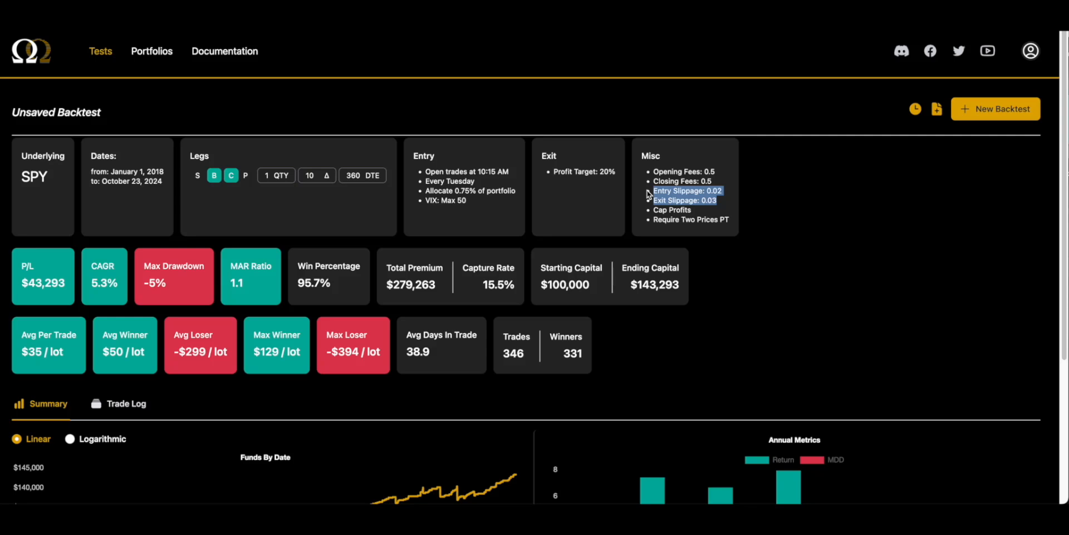
mouse_move(667, 278)
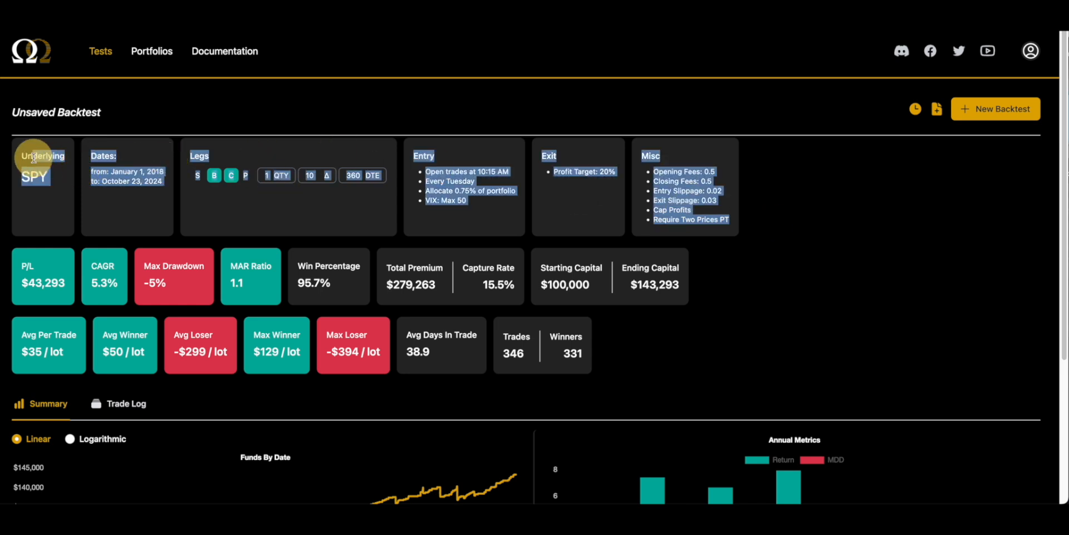
mouse_move(746, 217)
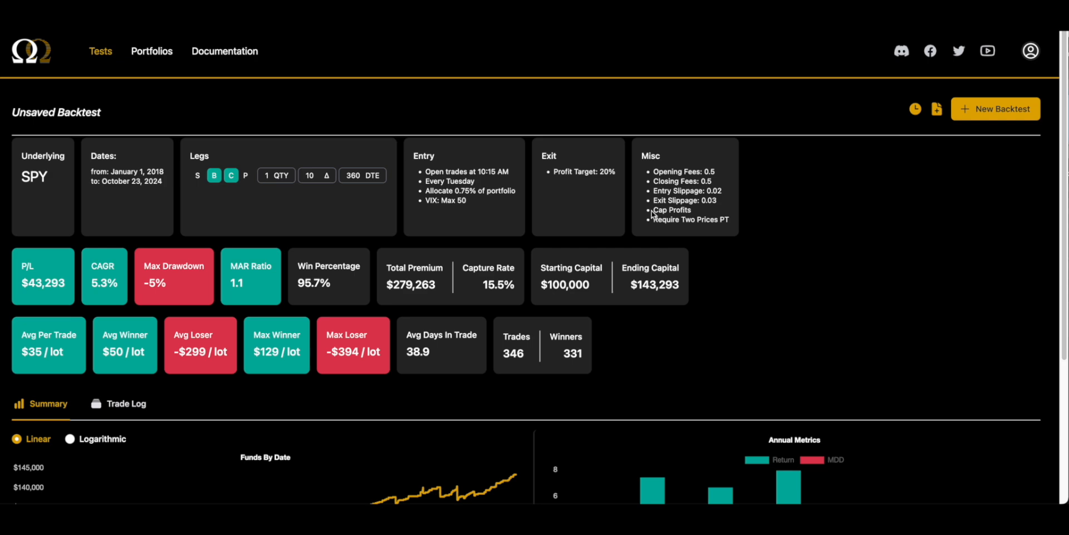
drag(651, 210, 730, 219)
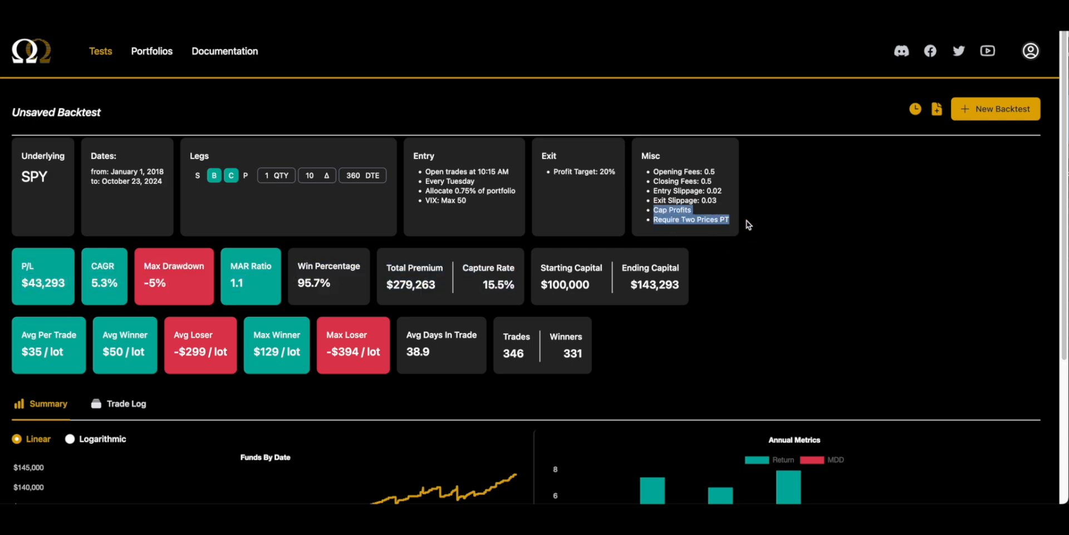
- Save this fees-and-slippage run, replacing the existing 'SPY Video backtest'
scroll(down, 3)
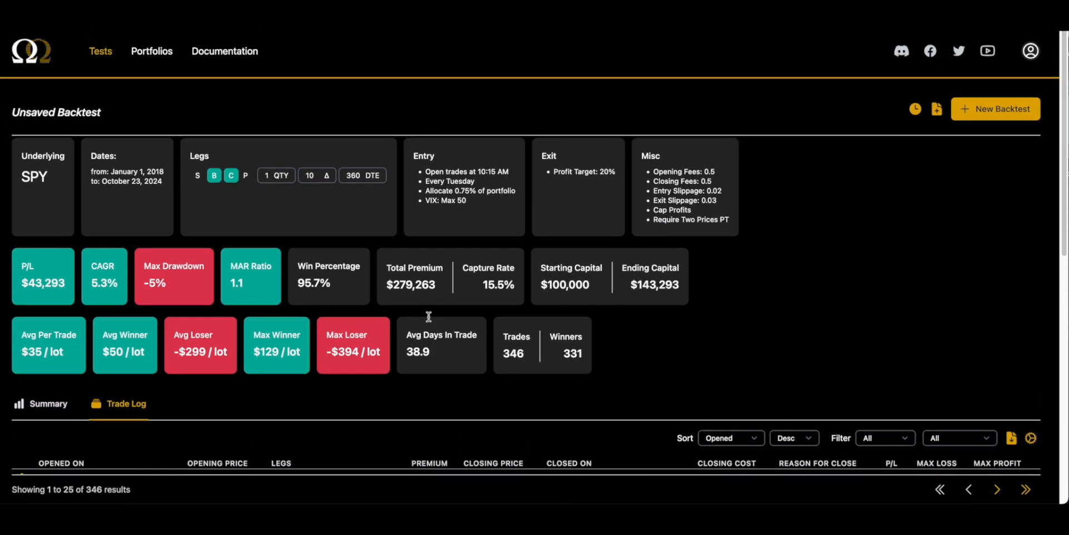
mouse_move(429, 319)
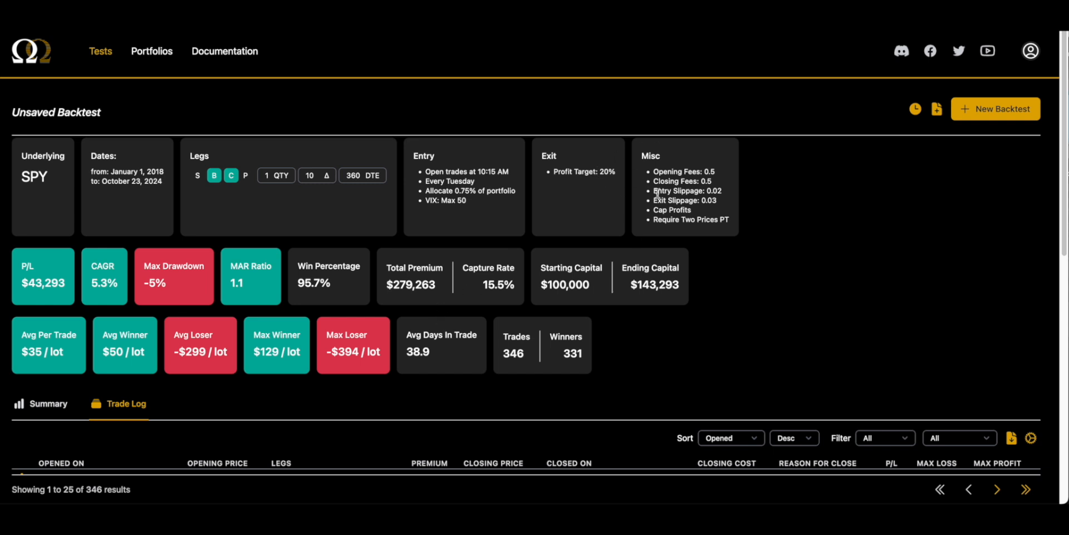
drag(641, 155, 729, 222)
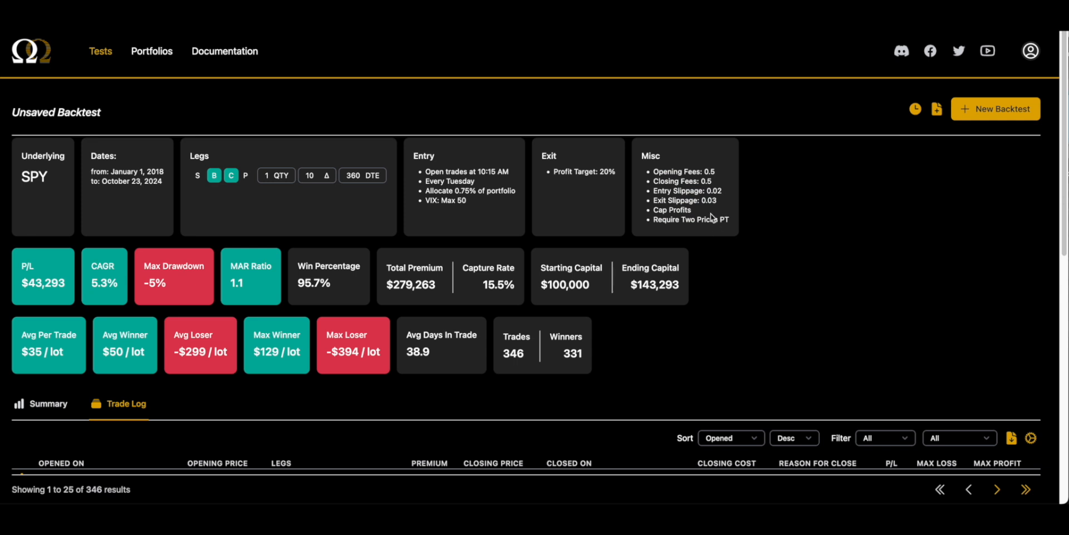
mouse_move(709, 216)
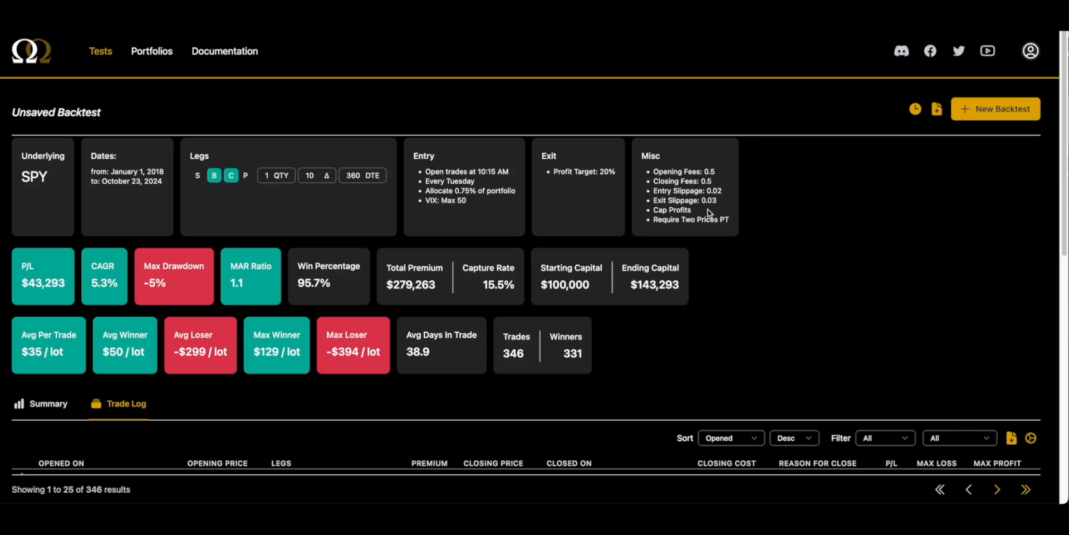
mouse_move(768, 157)
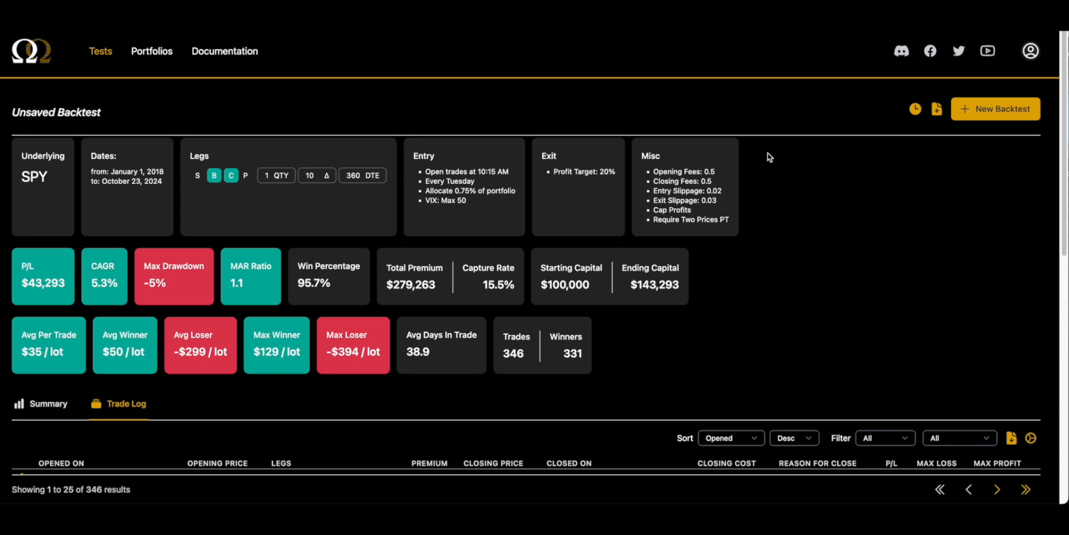
click(937, 109)
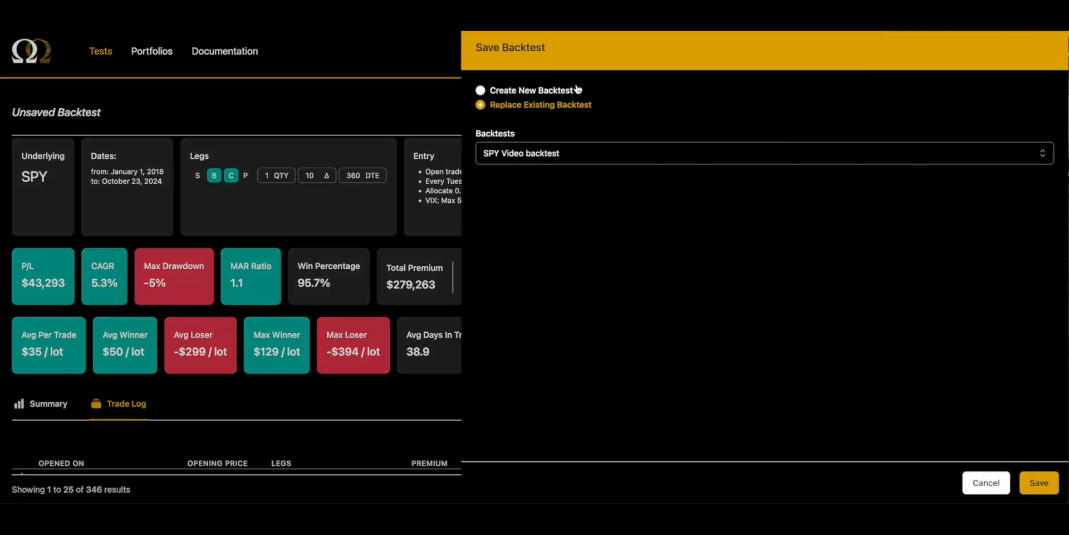
click(1038, 482)
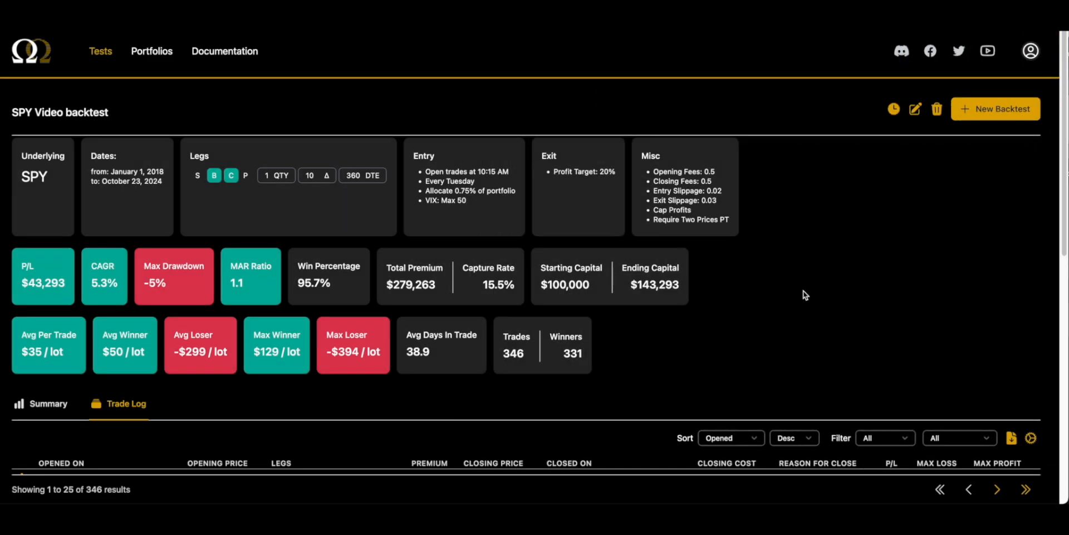
mouse_move(805, 292)
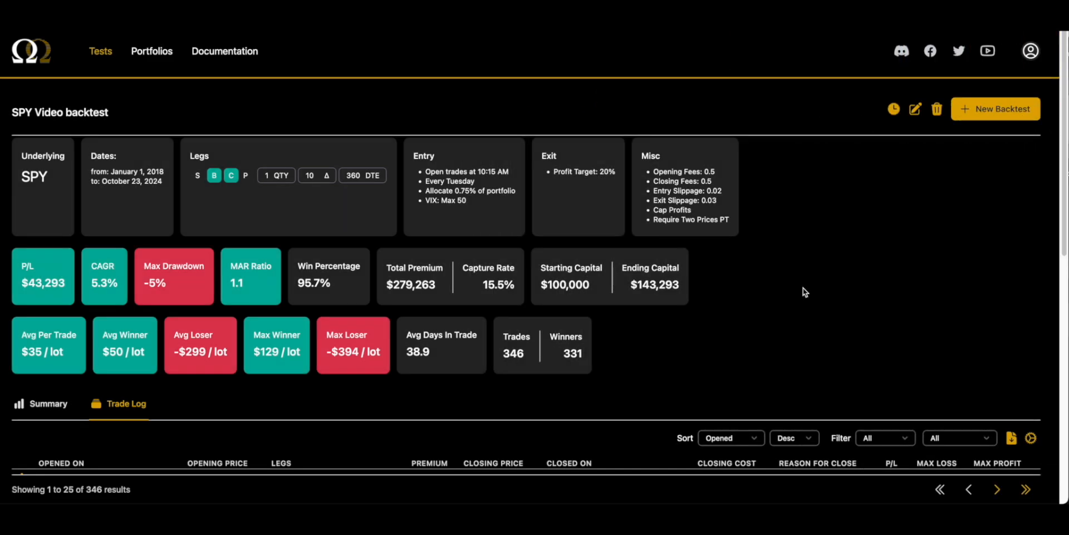
scroll(down, 3)
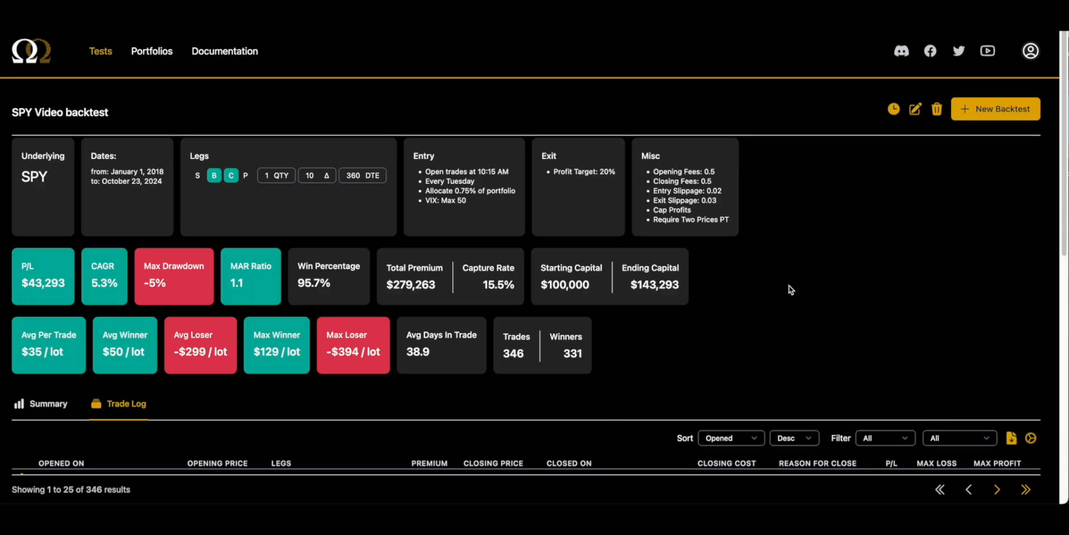
mouse_move(465, 235)
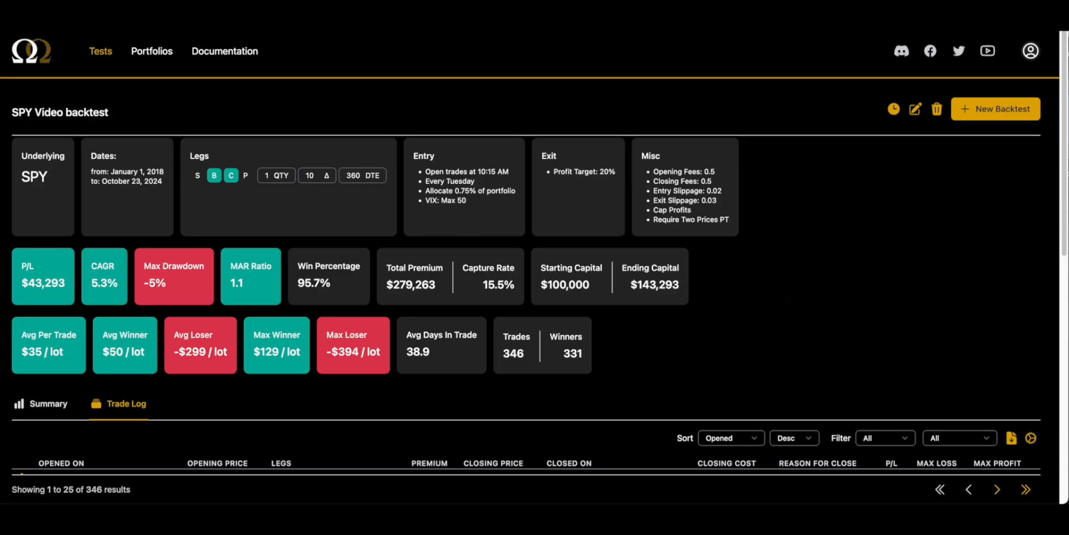
mouse_move(365, 463)
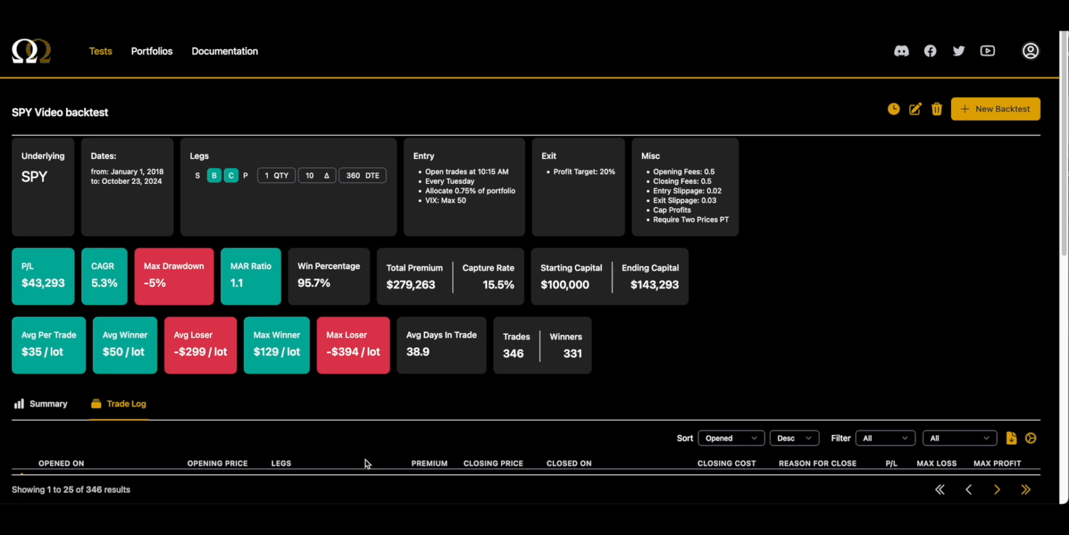